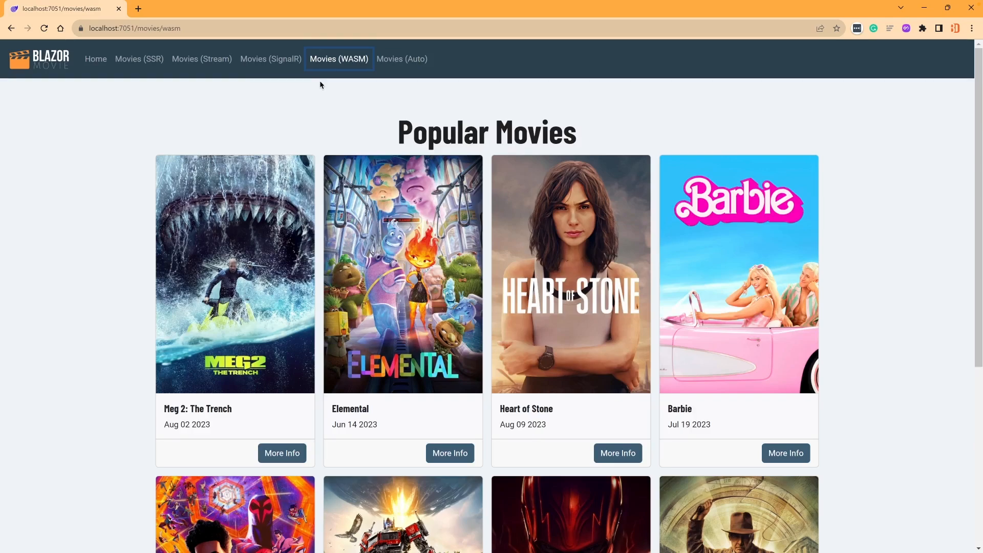
mouse_move(139, 59)
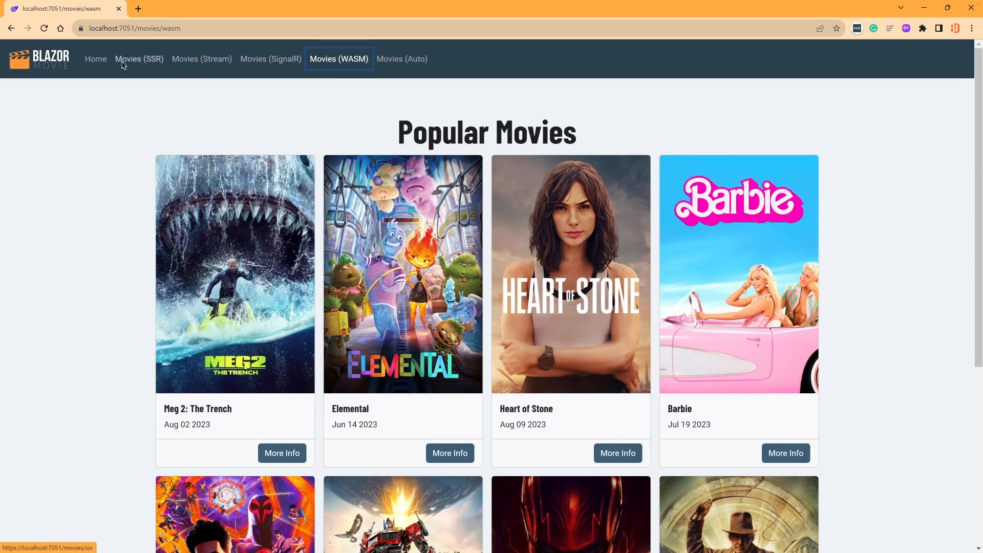
mouse_move(118, 87)
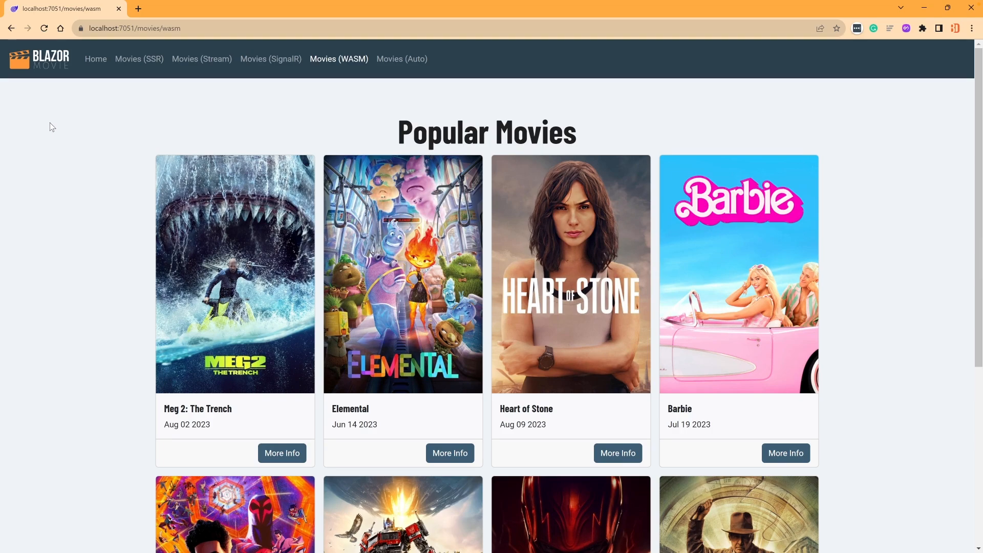
mouse_move(58, 67)
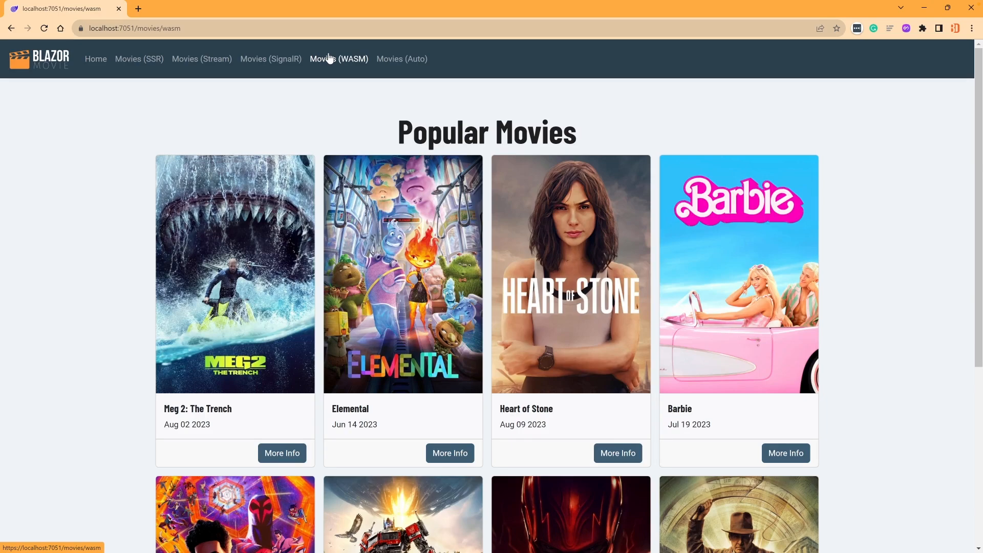
mouse_move(401, 58)
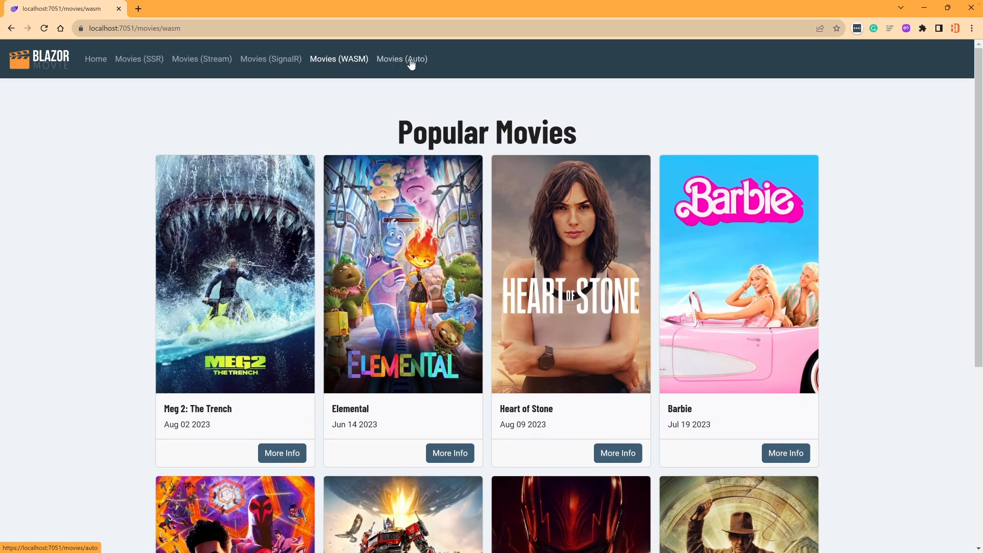
mouse_move(338, 59)
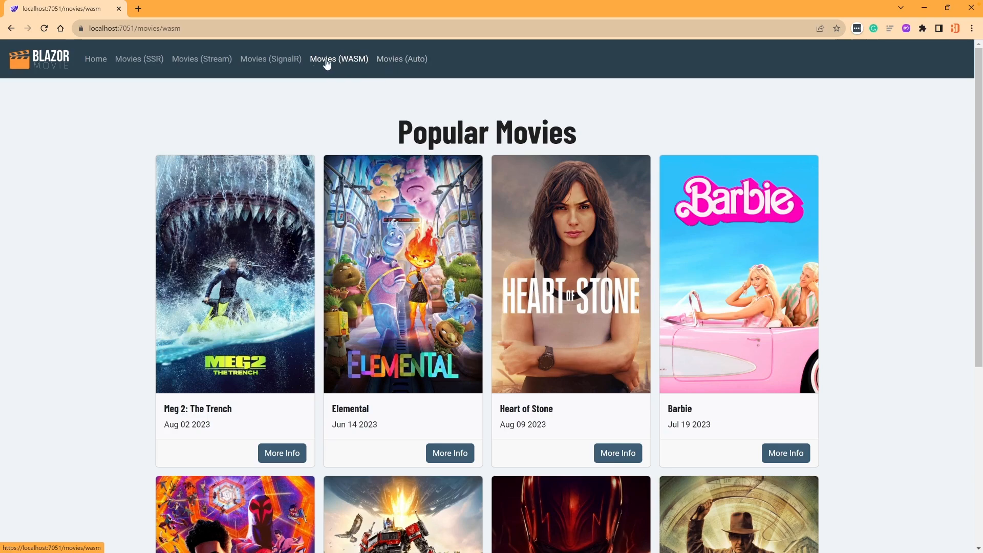
mouse_move(401, 58)
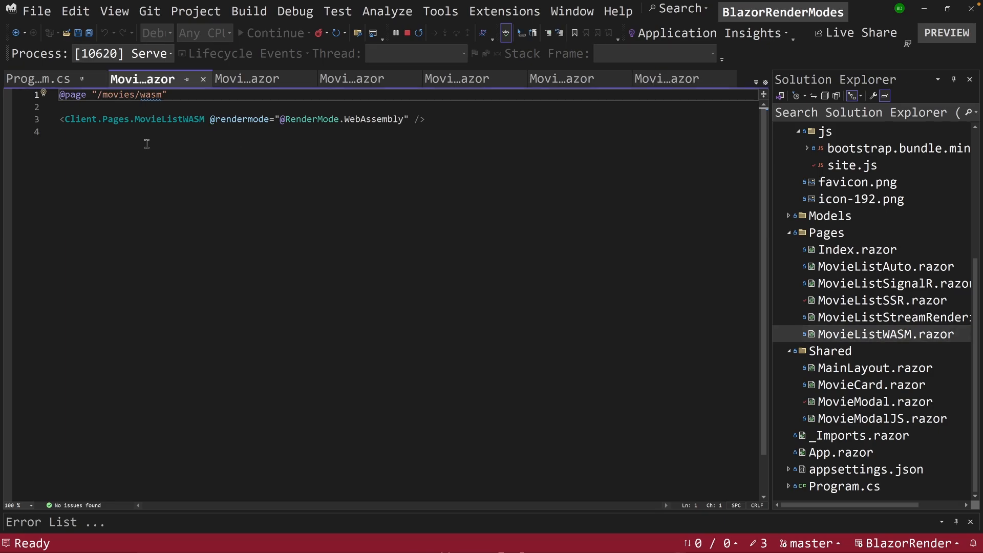
double_click(75, 119)
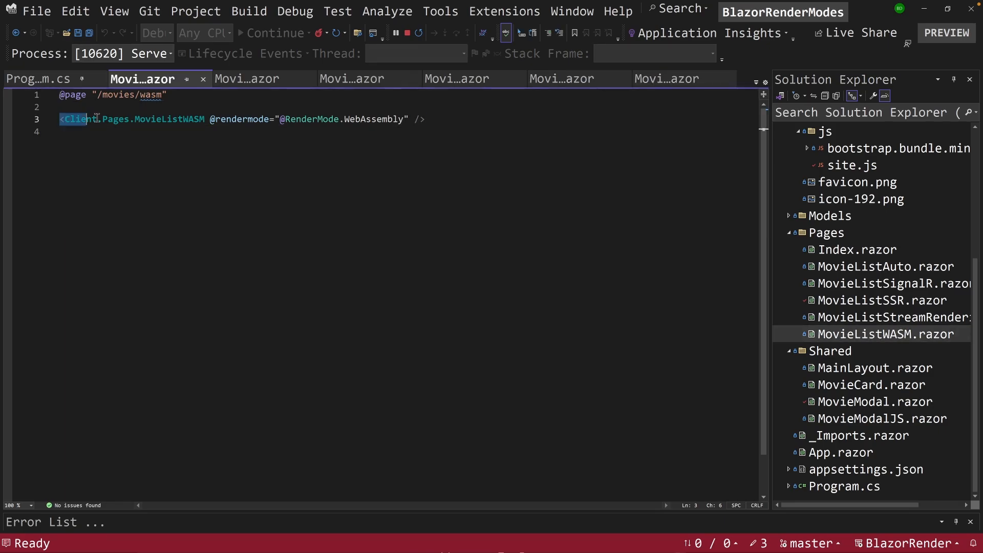
left_click(446, 119)
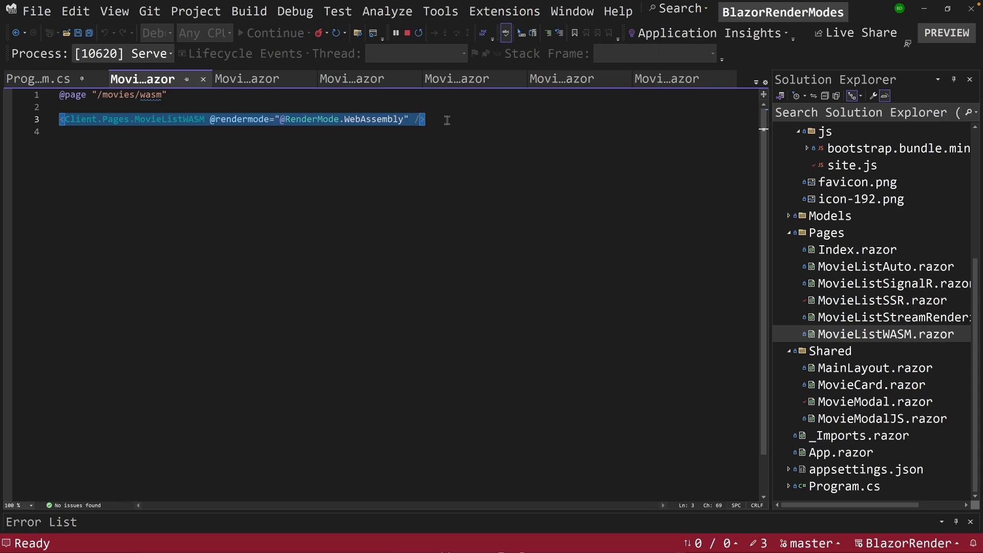
mouse_move(429, 110)
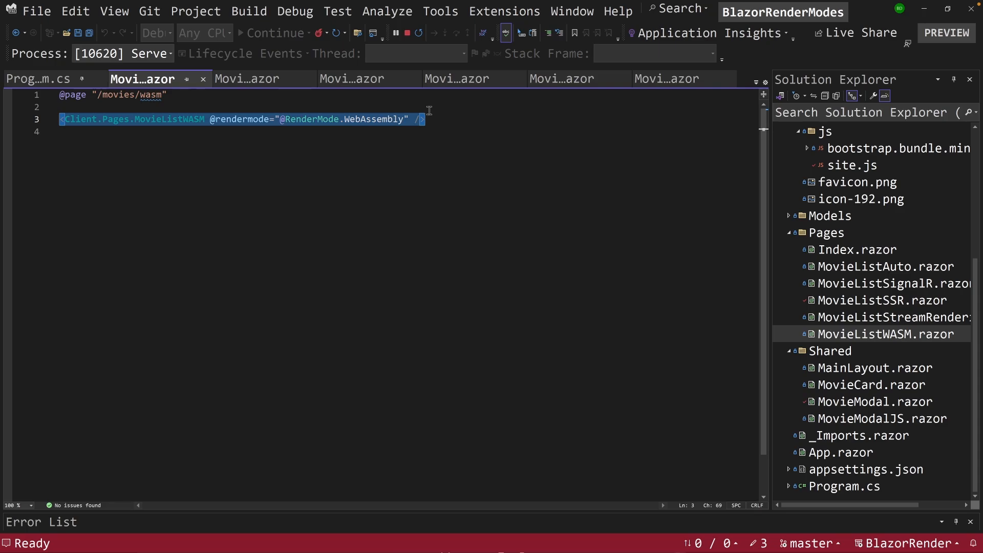
left_click(212, 119)
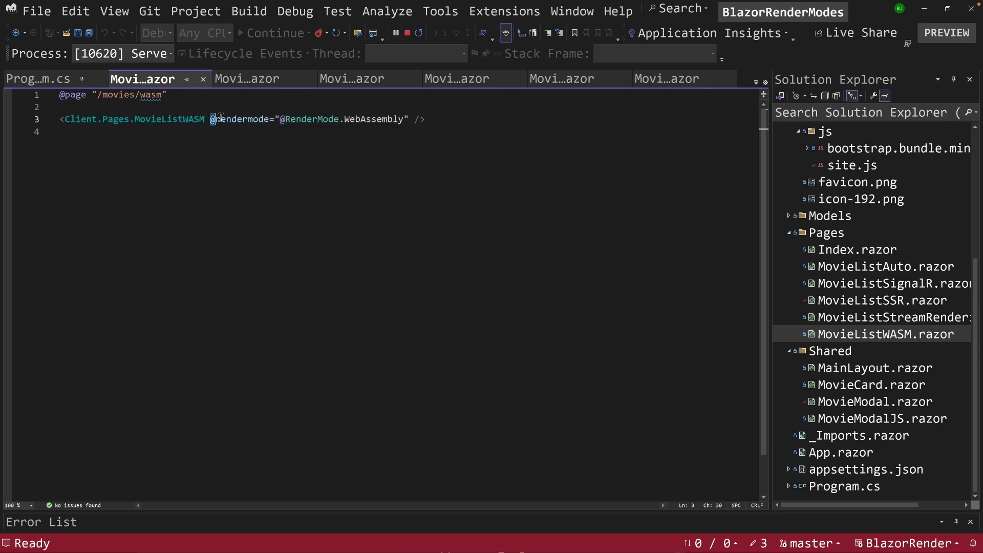
left_click_drag(210, 119, 408, 120)
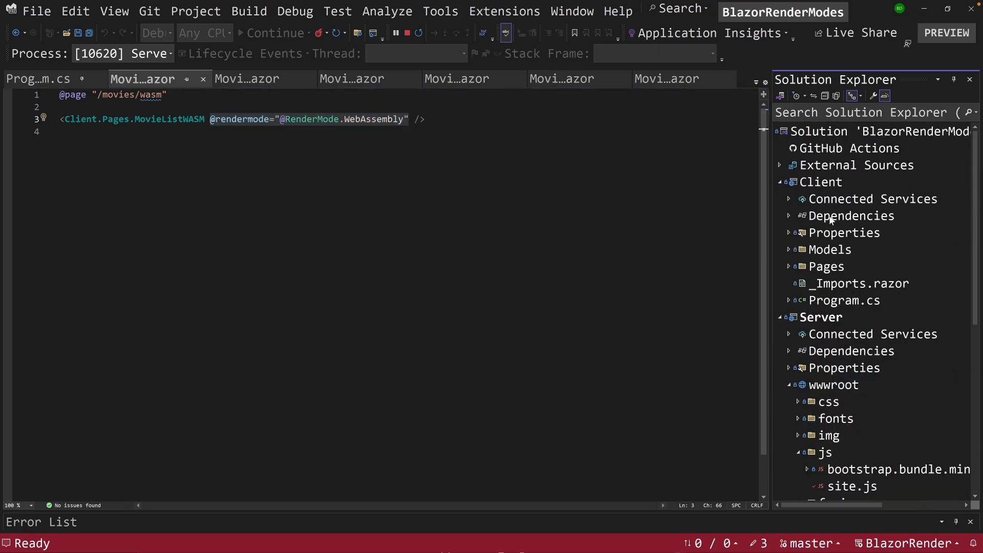
Open Client MovieListWASM.razor and highlight its OnInitializedAsync and OnAfterRender code
scroll("down", 3)
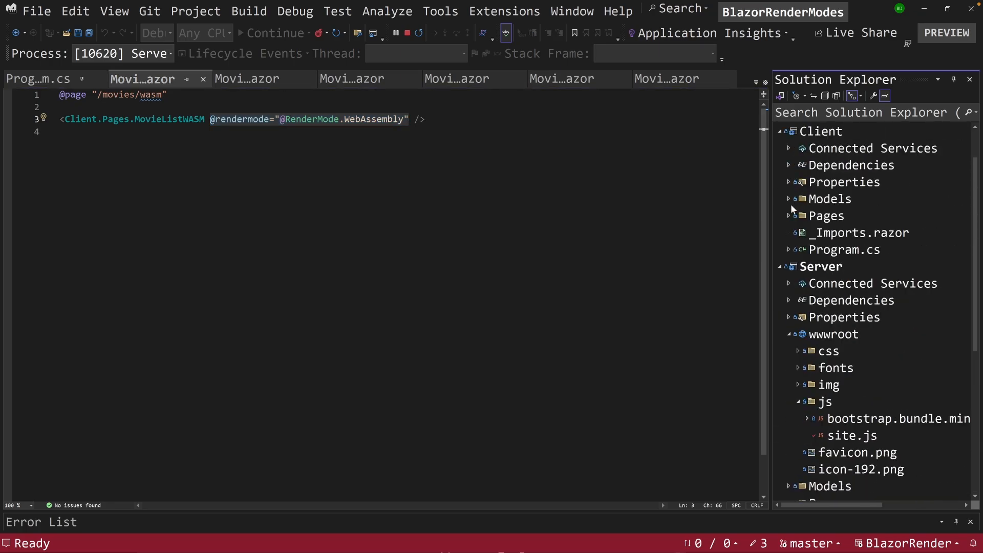
left_click(826, 215)
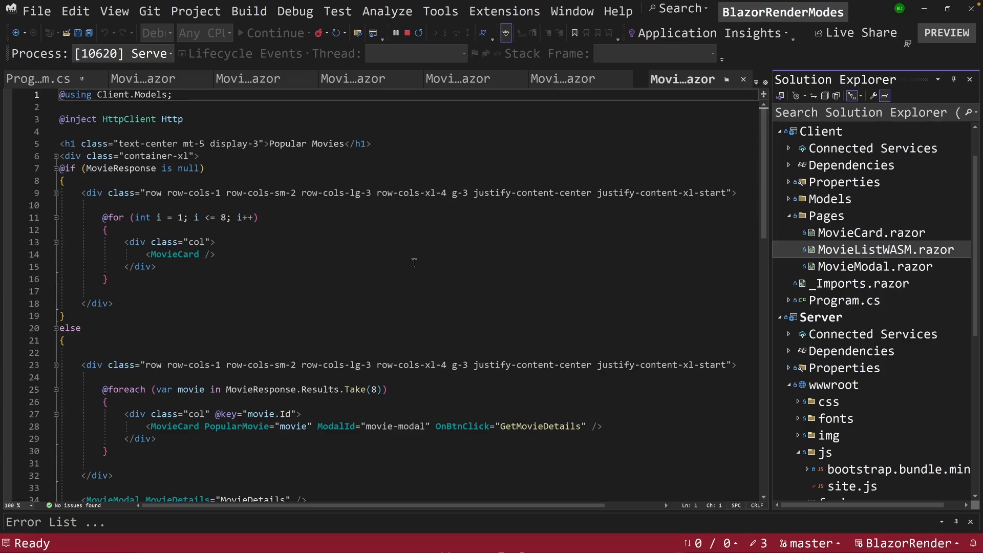
mouse_move(316, 61)
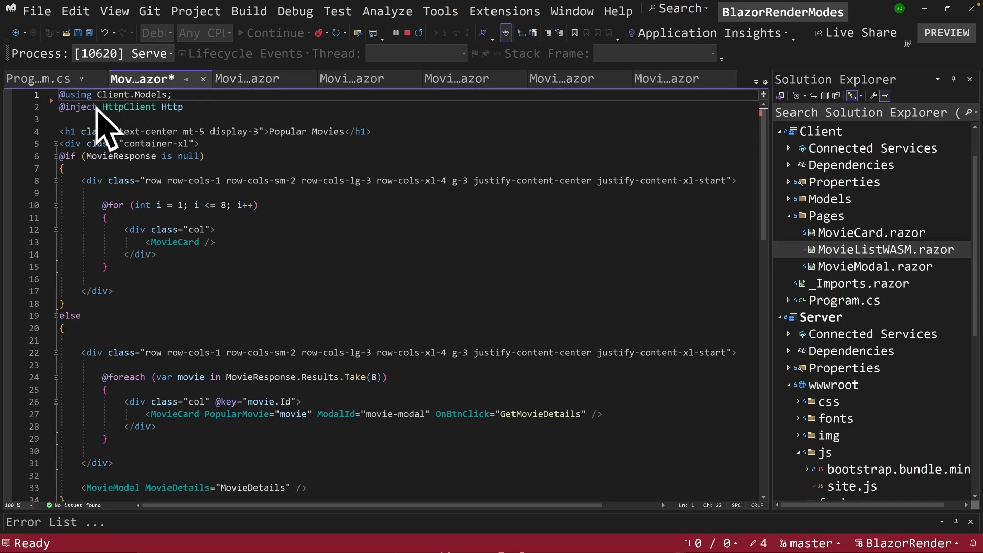
mouse_move(199, 112)
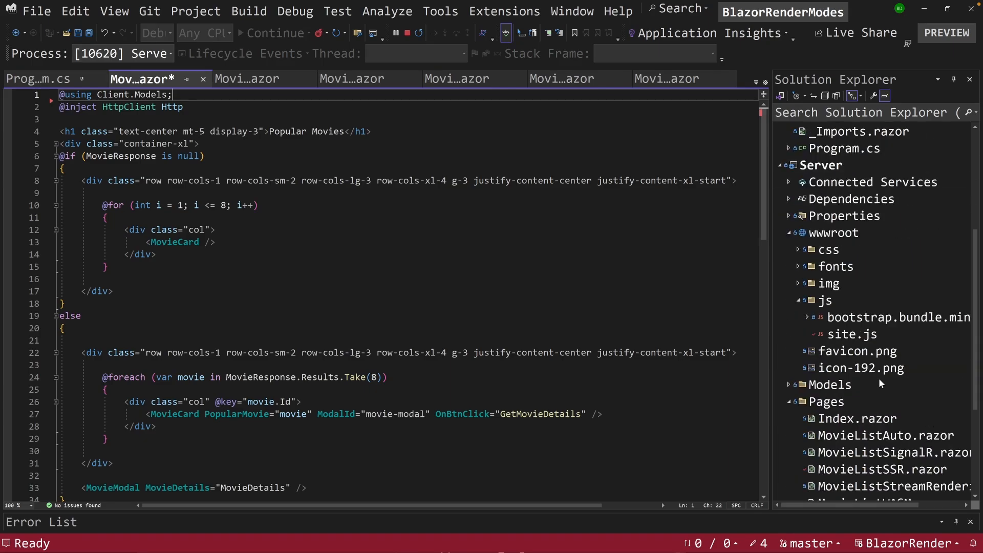
scroll("down", 3)
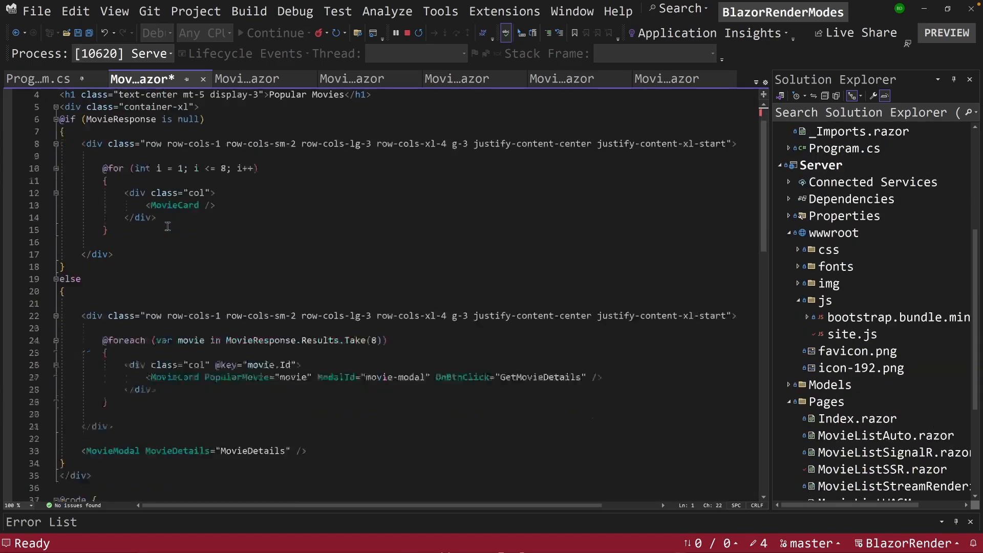
scroll("down", 3)
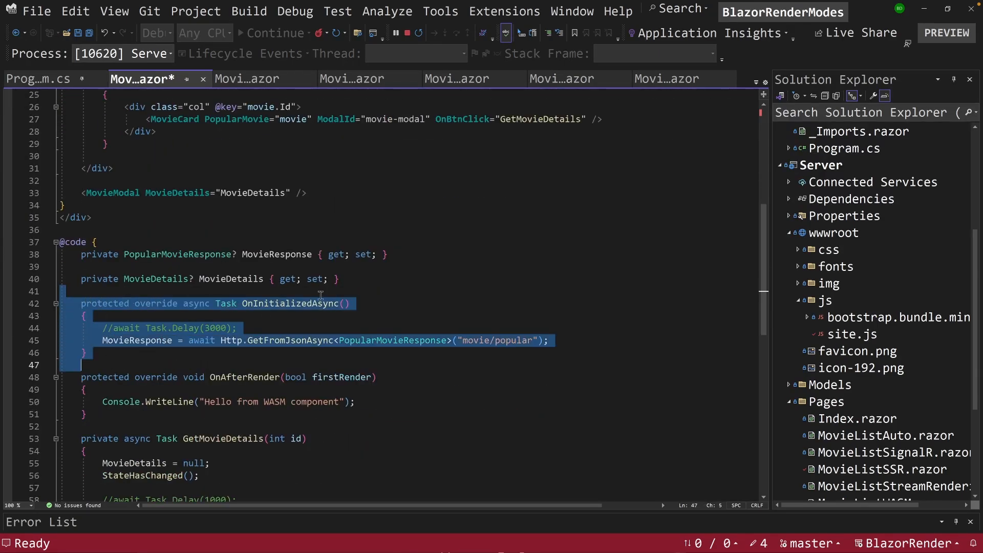
mouse_move(388, 307)
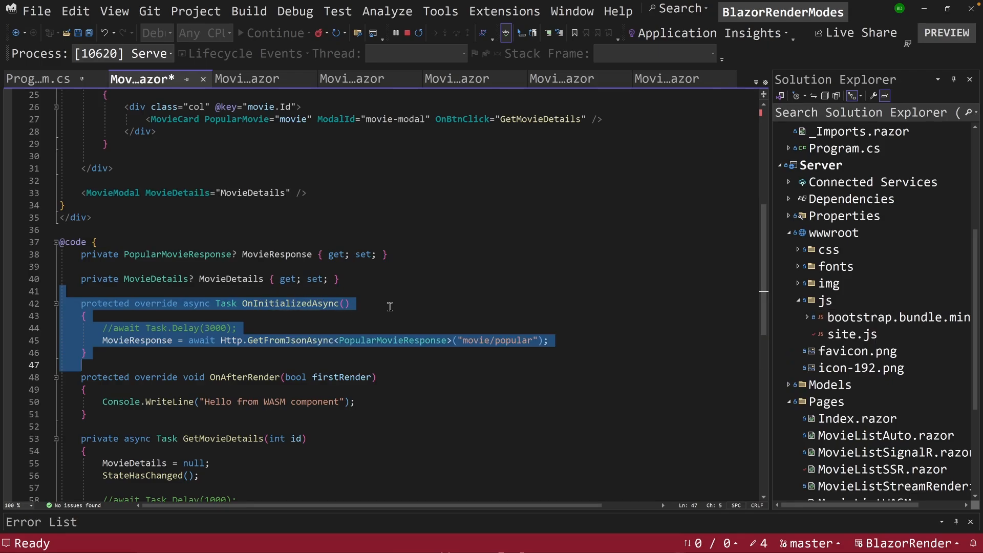
left_click(344, 303)
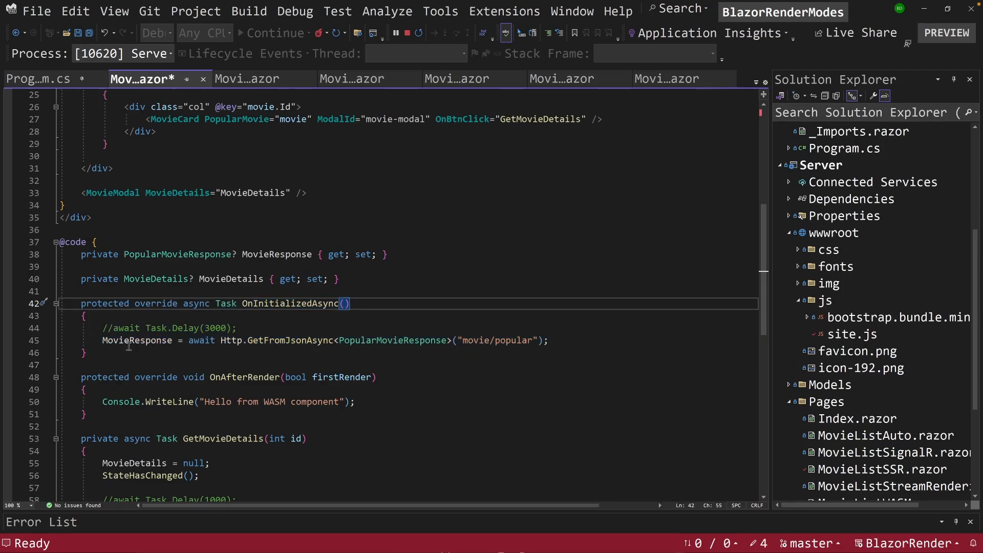
mouse_move(137, 340)
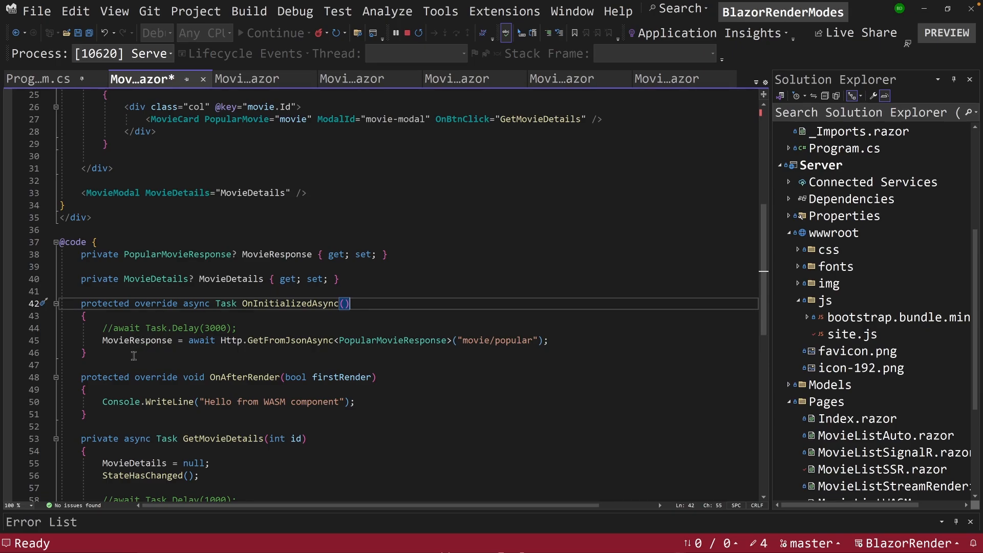
left_click_drag(81, 377, 84, 414)
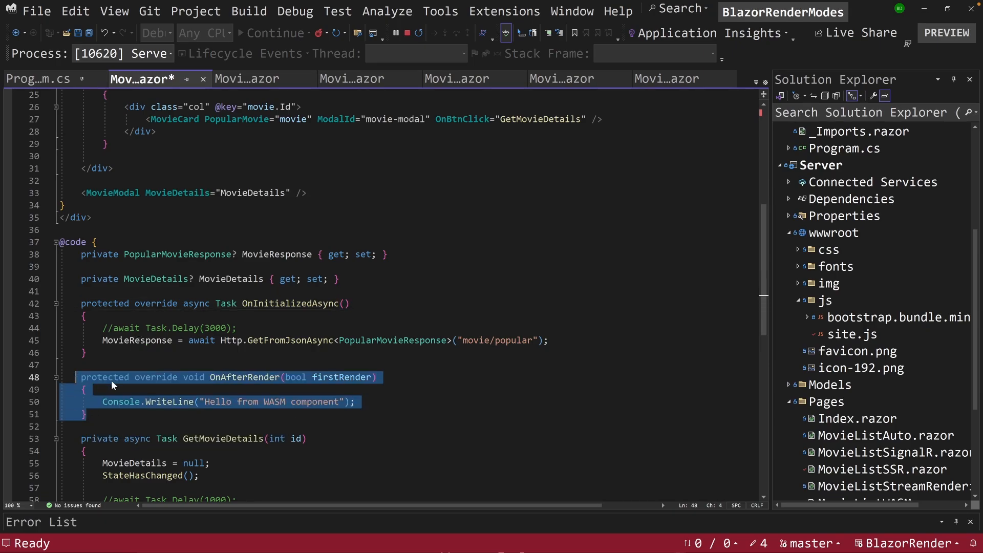
mouse_move(259, 377)
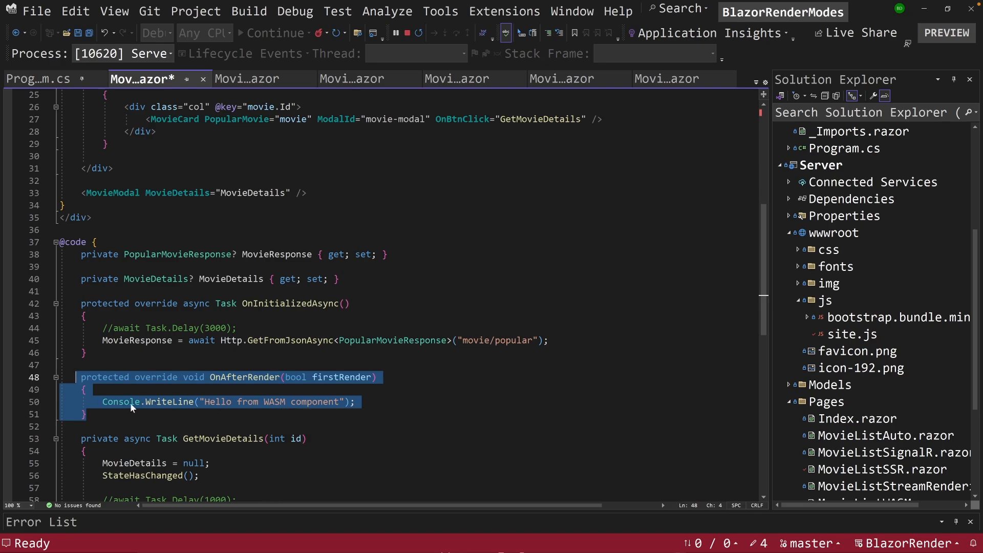
mouse_move(123, 402)
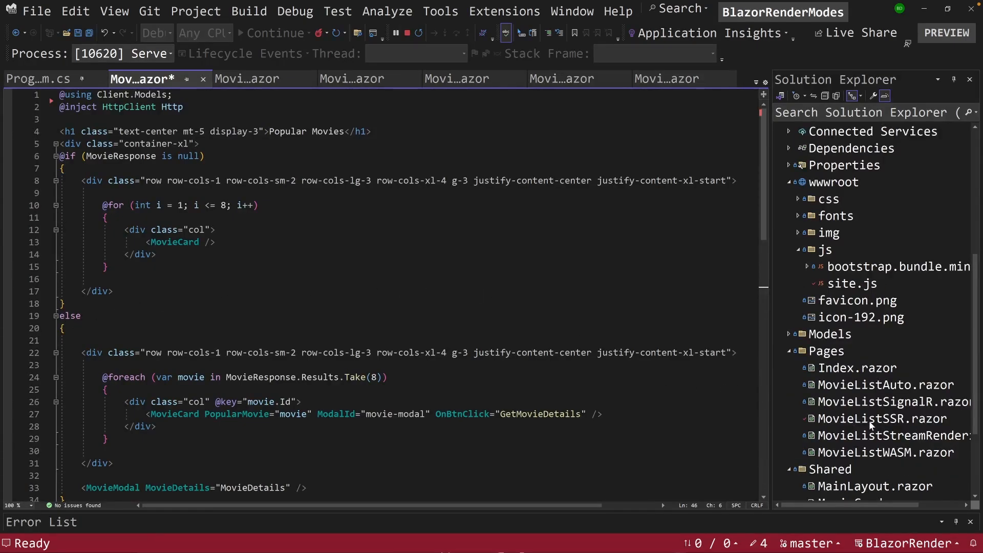
Return to the server /movies/wasm page, then open the Client.csproj project file
scroll("down", 3)
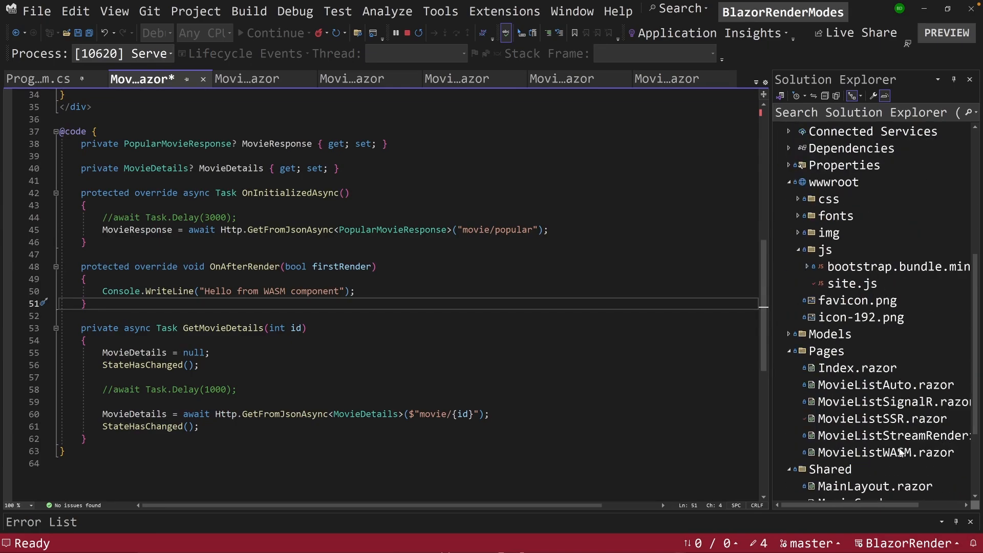
left_click(246, 79)
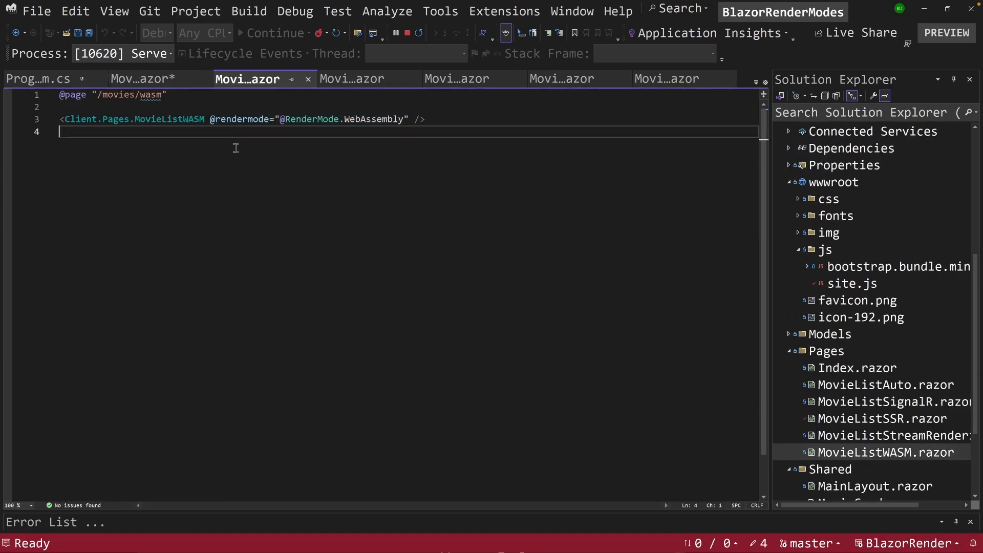
mouse_move(366, 120)
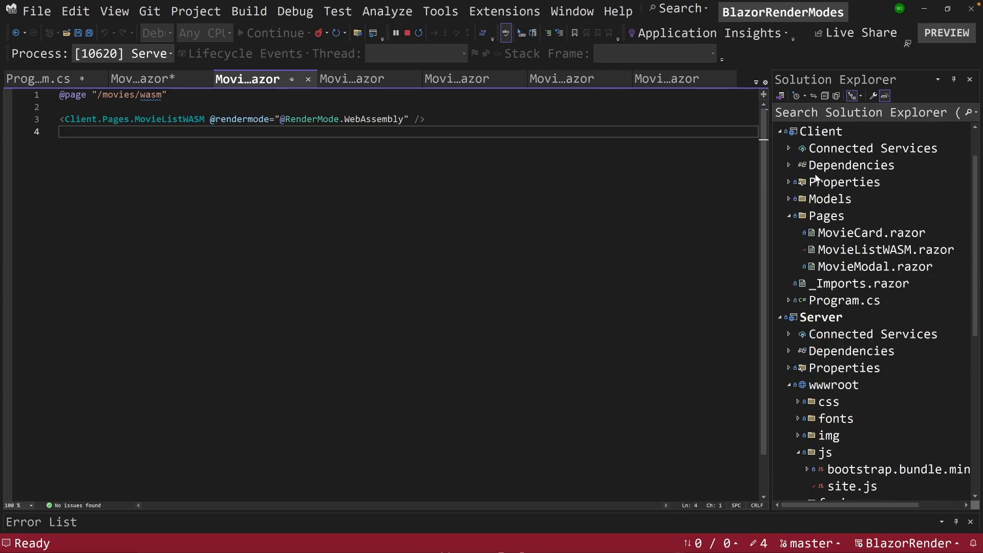
double_click(819, 131)
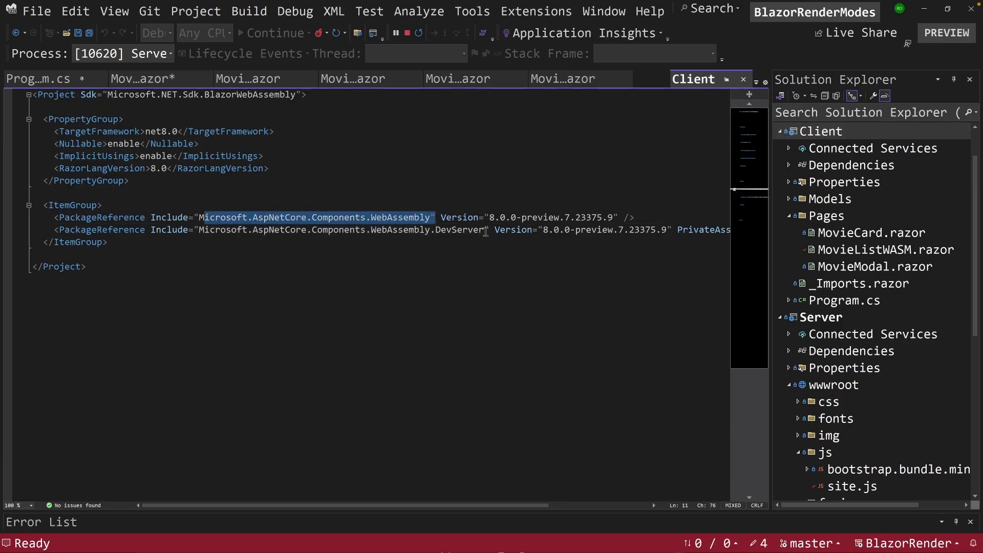
Highlight the WebAssembly components package name in Client.csproj
double_click(341, 229)
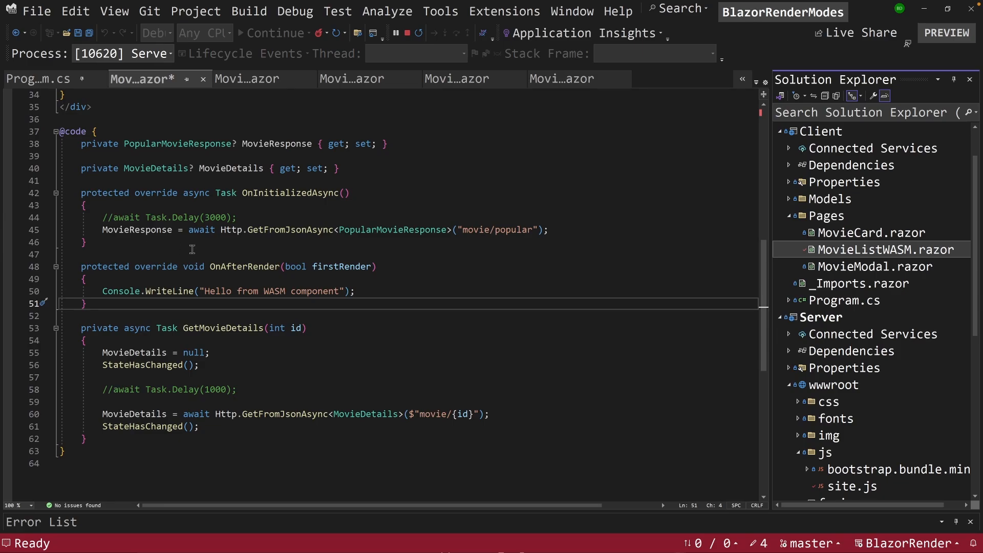
mouse_move(589, 278)
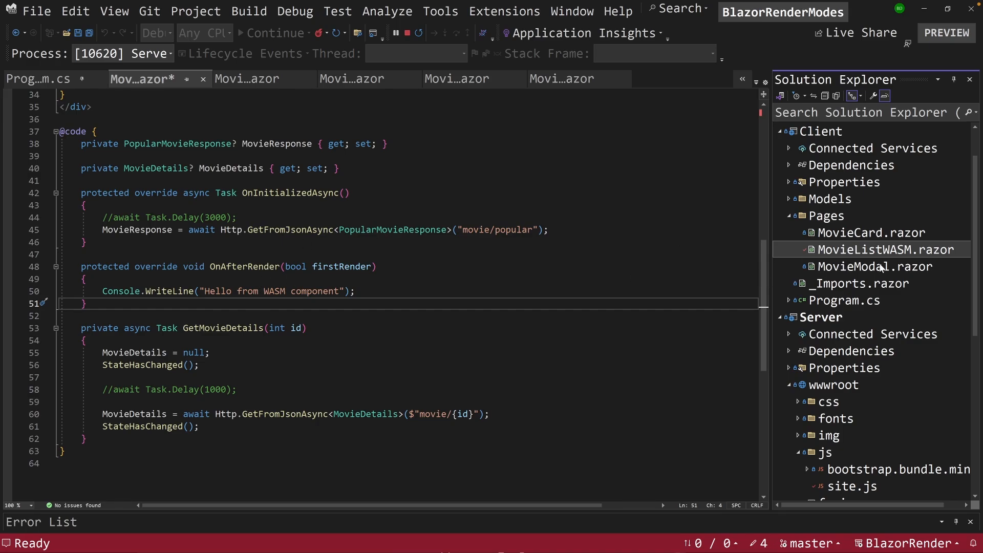
left_click(873, 265)
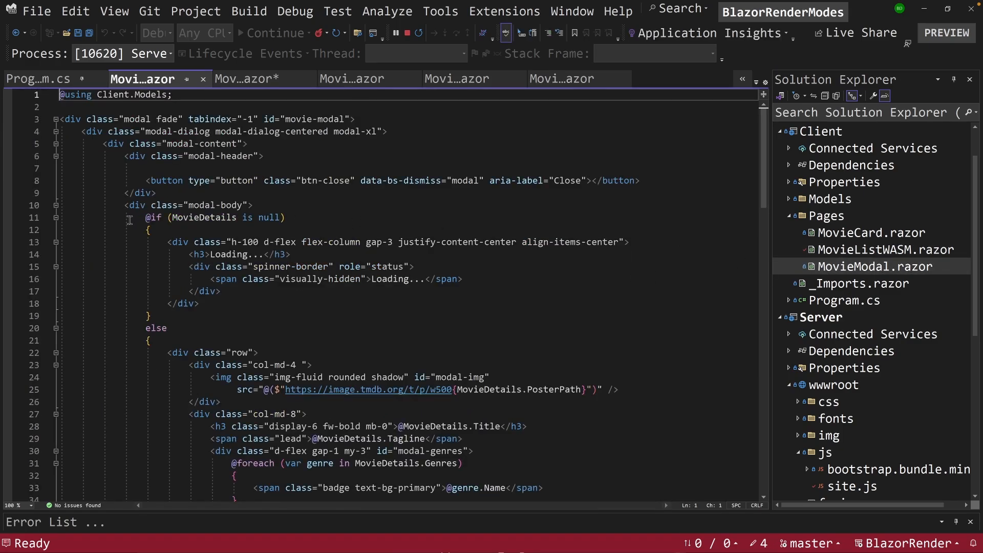
scroll("down", 3)
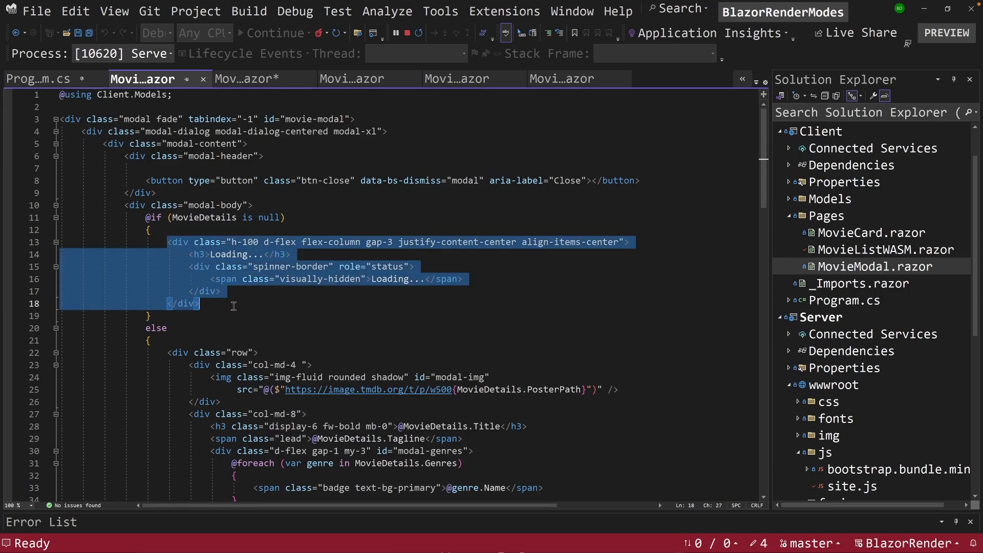
scroll("down", 3)
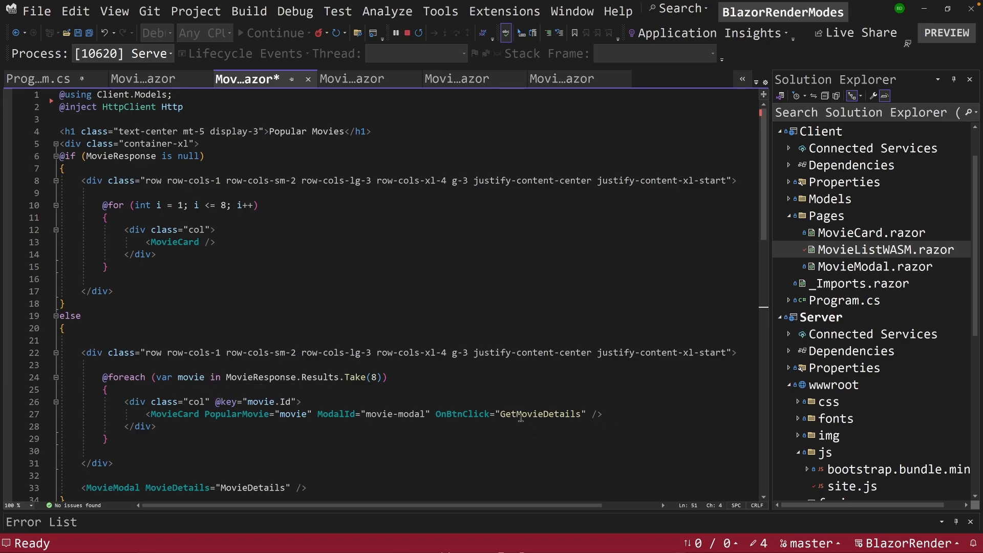
mouse_move(252, 450)
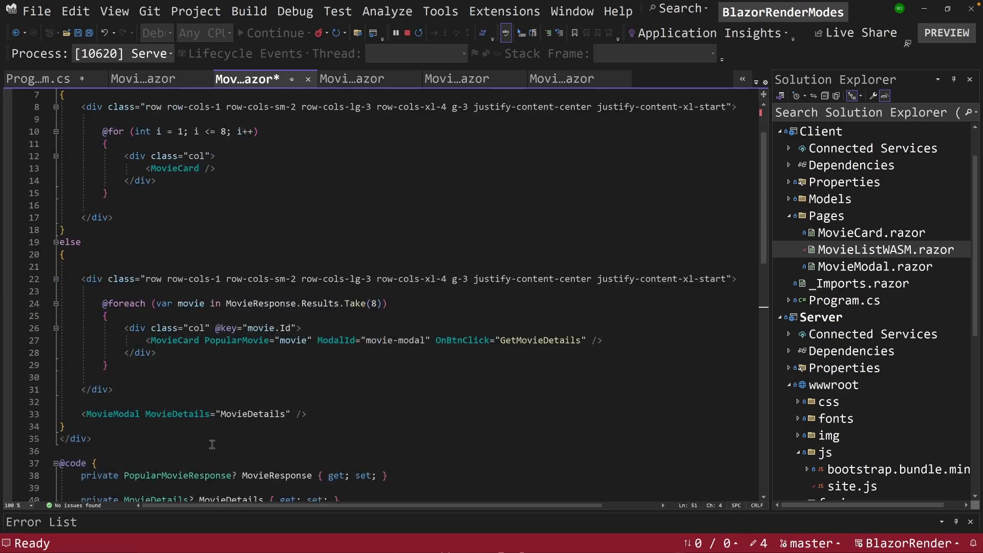
scroll("down", 3)
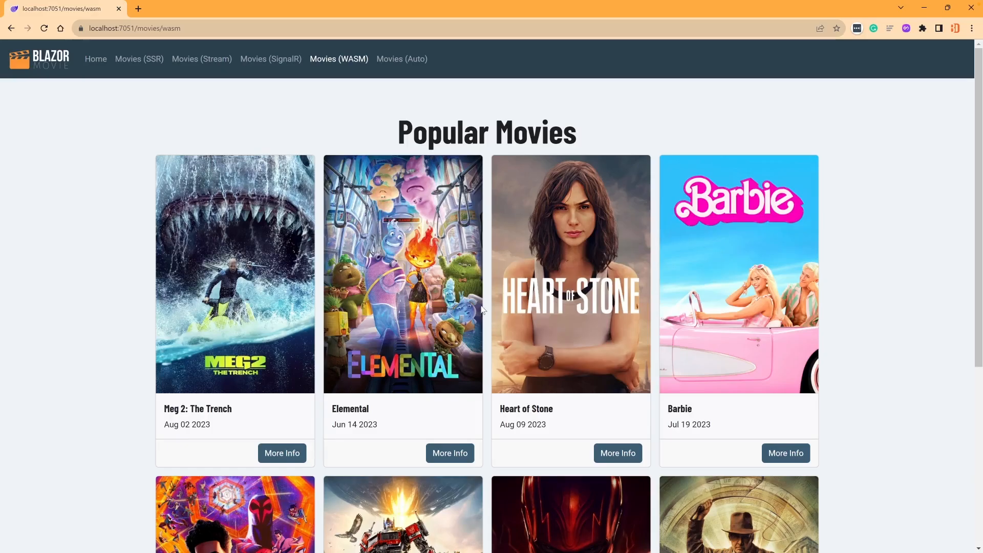
left_click(282, 453)
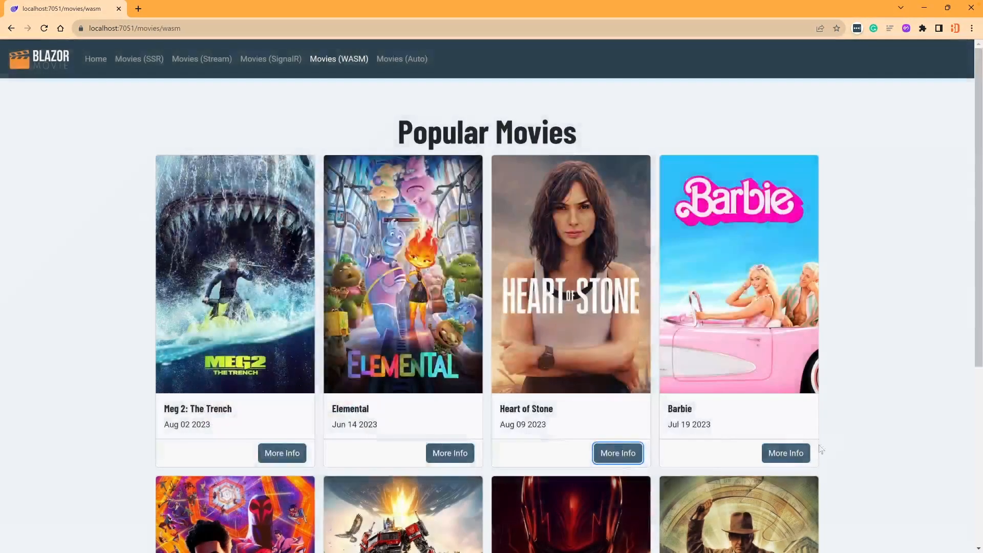
left_click(785, 452)
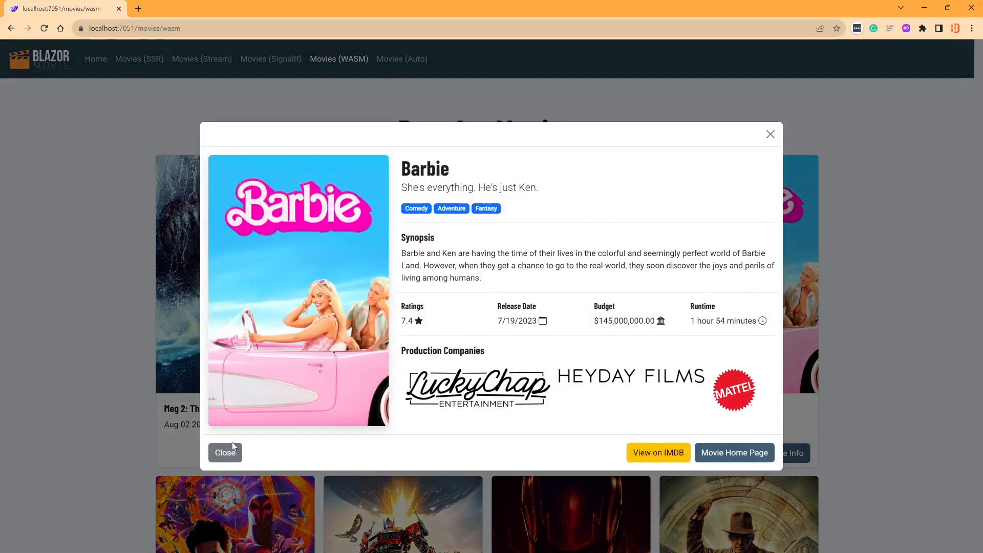
left_click(224, 452)
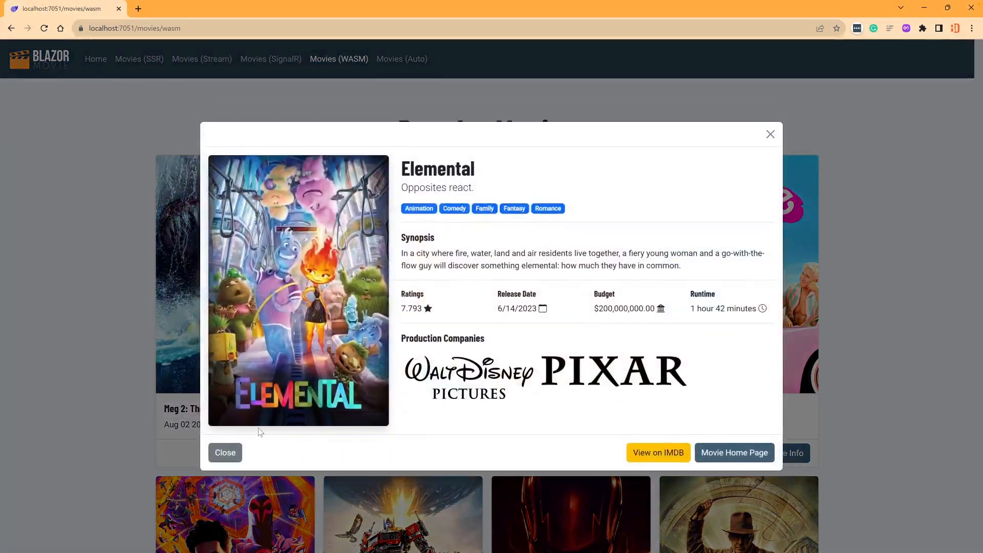
left_click(224, 452)
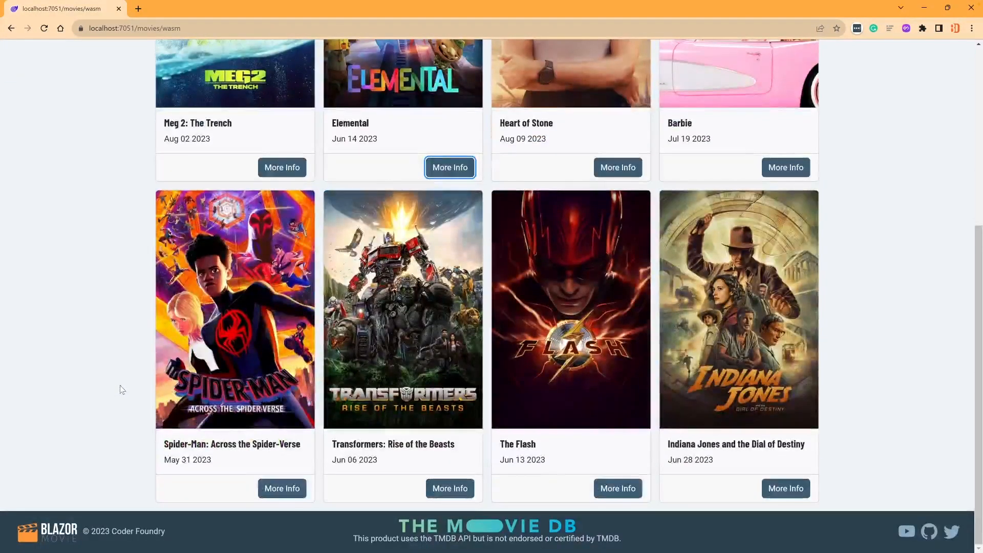
mouse_move(274, 274)
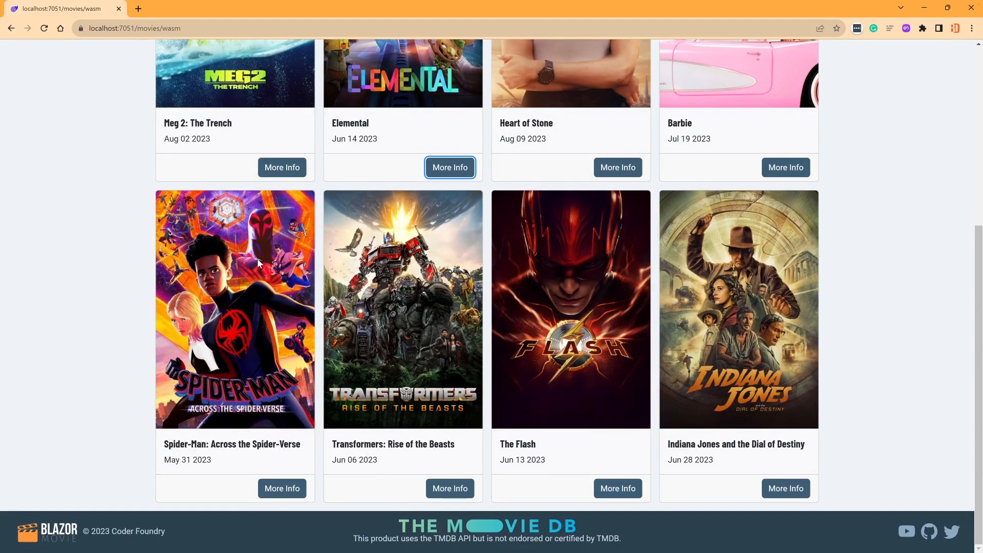
mouse_move(539, 426)
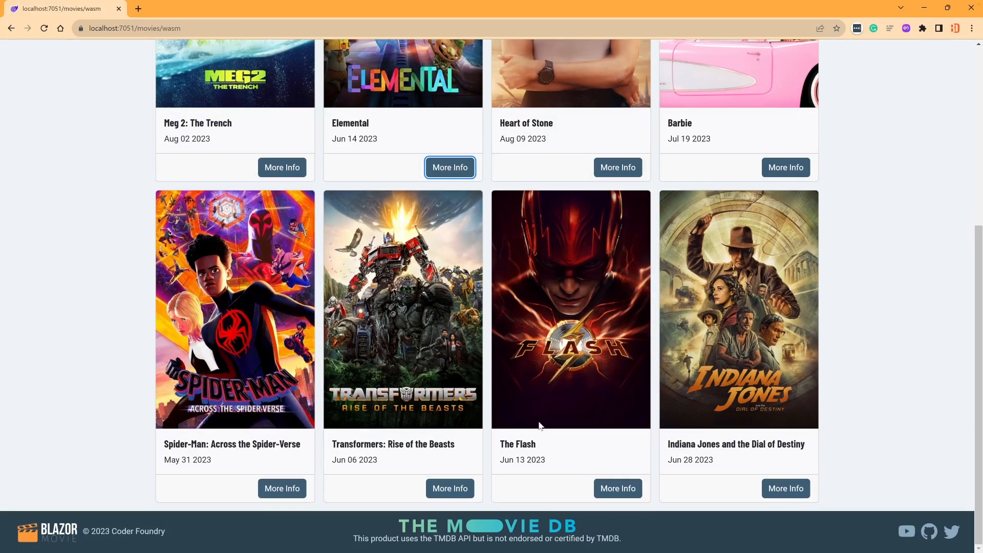
left_click(450, 488)
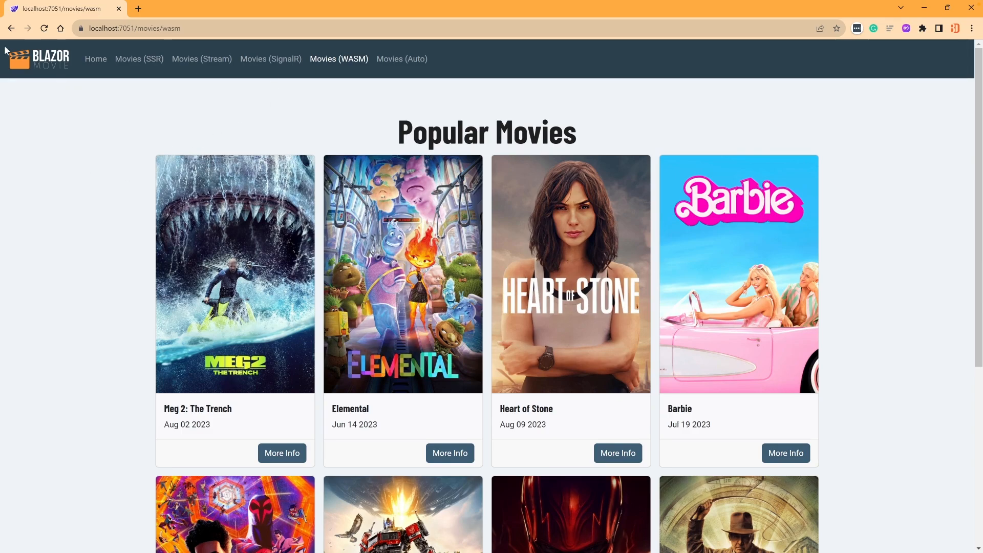
mouse_move(260, 178)
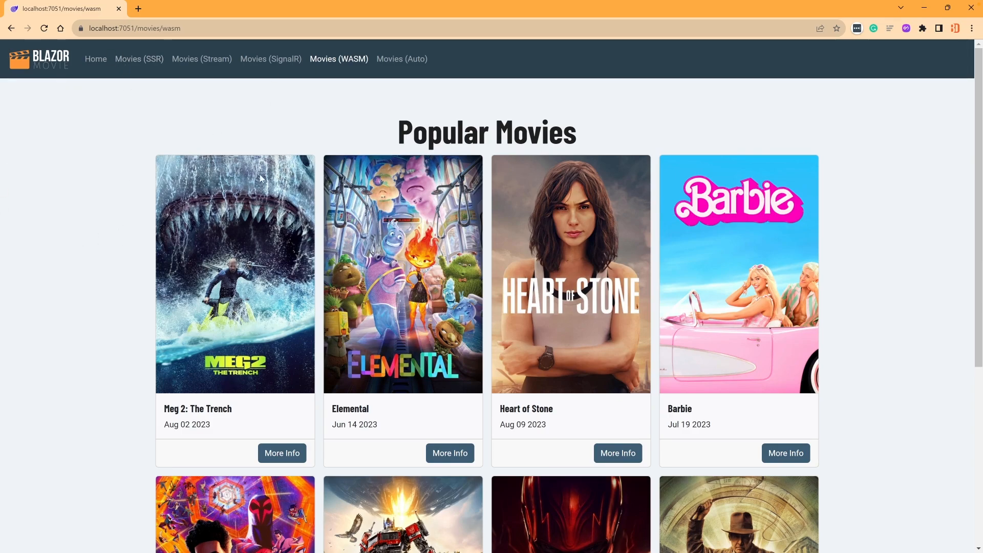
mouse_move(566, 533)
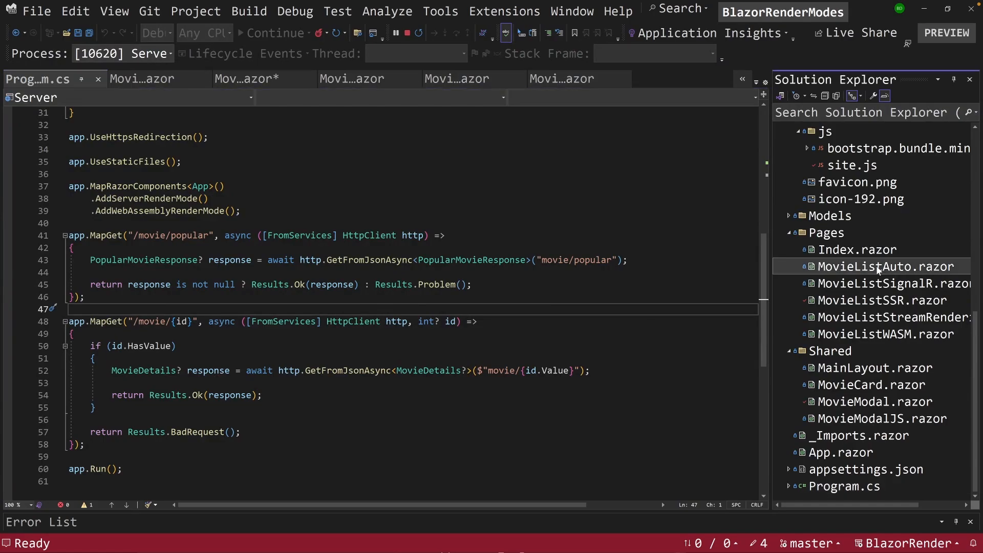
Open Server Pages/MovieListAuto.razor from Solution Explorer
double_click(887, 266)
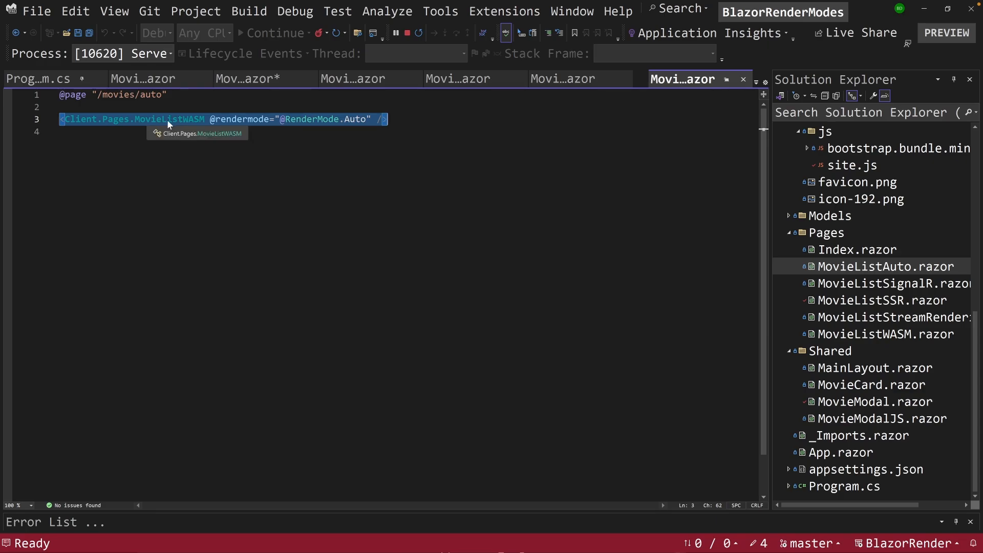
mouse_move(193, 123)
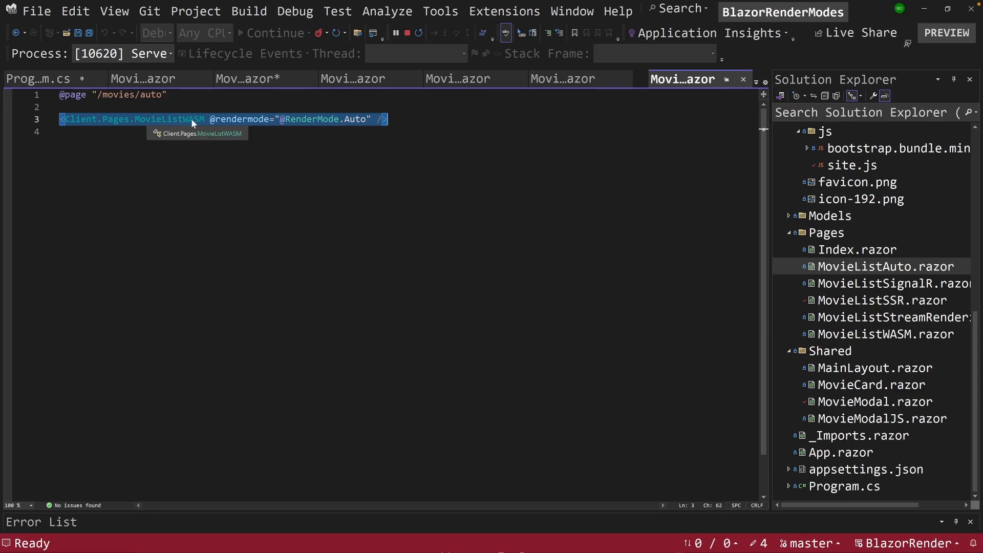
mouse_move(314, 120)
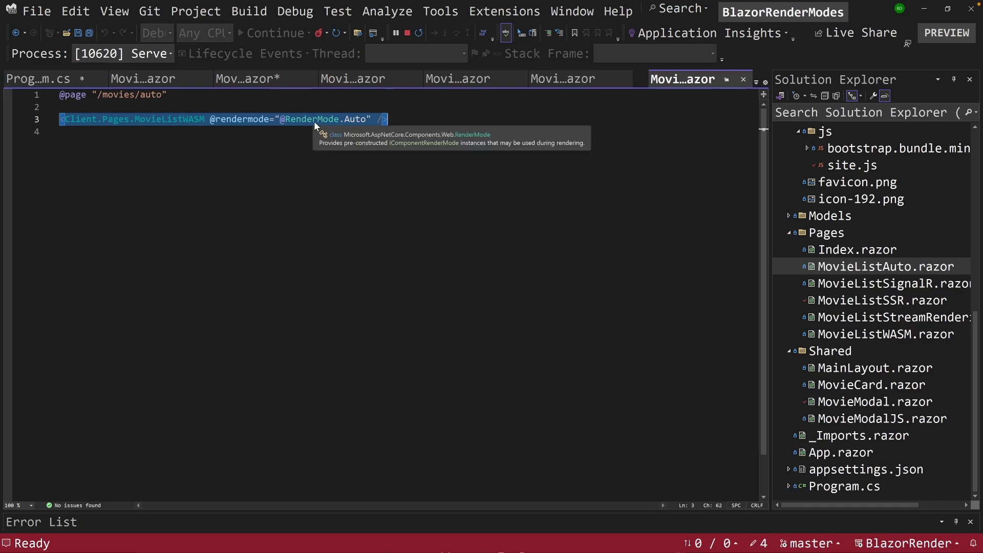
mouse_move(346, 122)
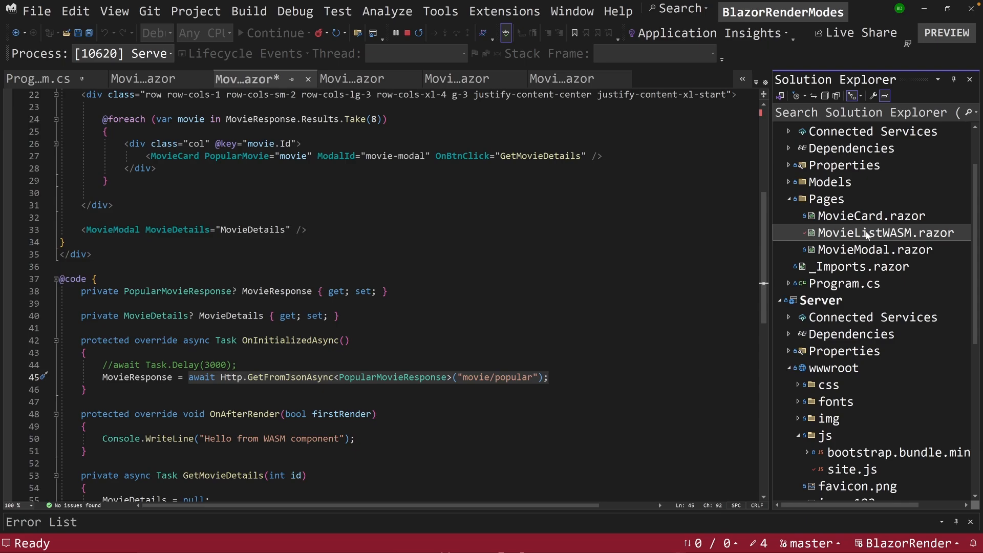
Mark the WebAssembly render-mode component line, then scroll the client component's code
scroll("down", 3)
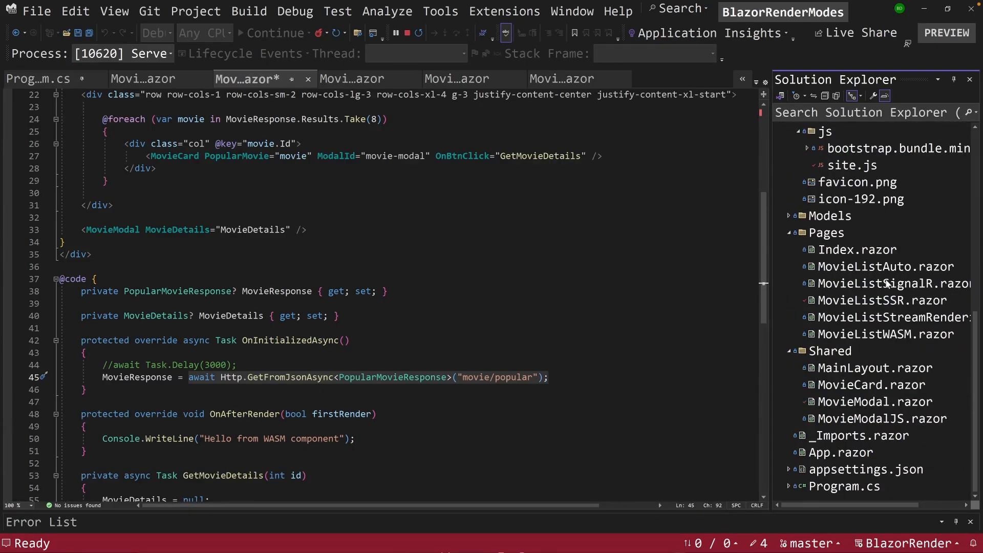
mouse_move(882, 313)
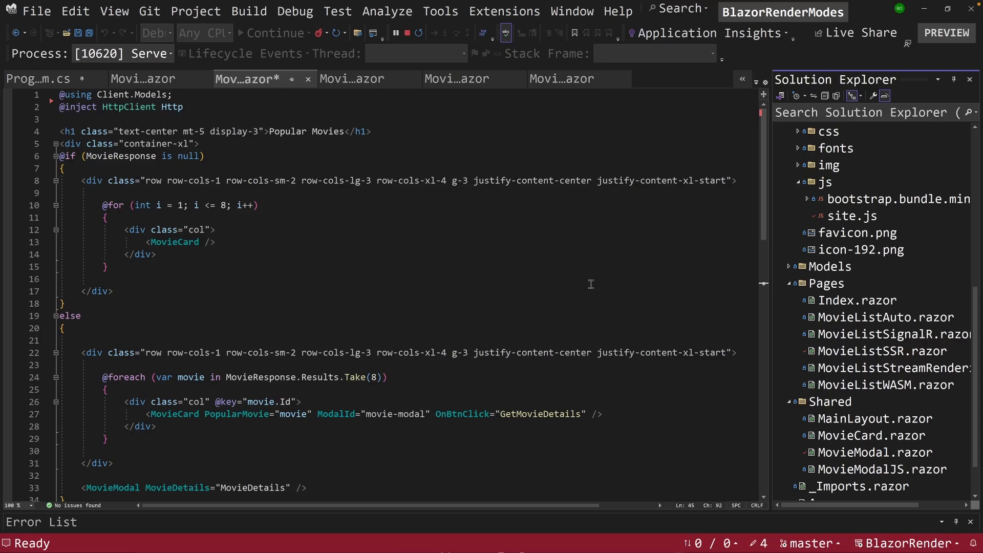
scroll("down", 3)
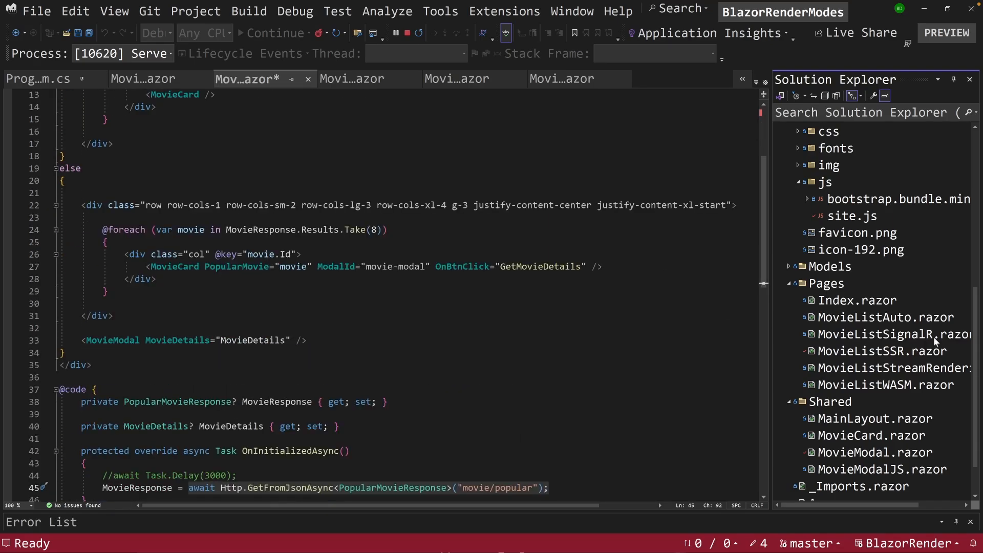
scroll("down", 3)
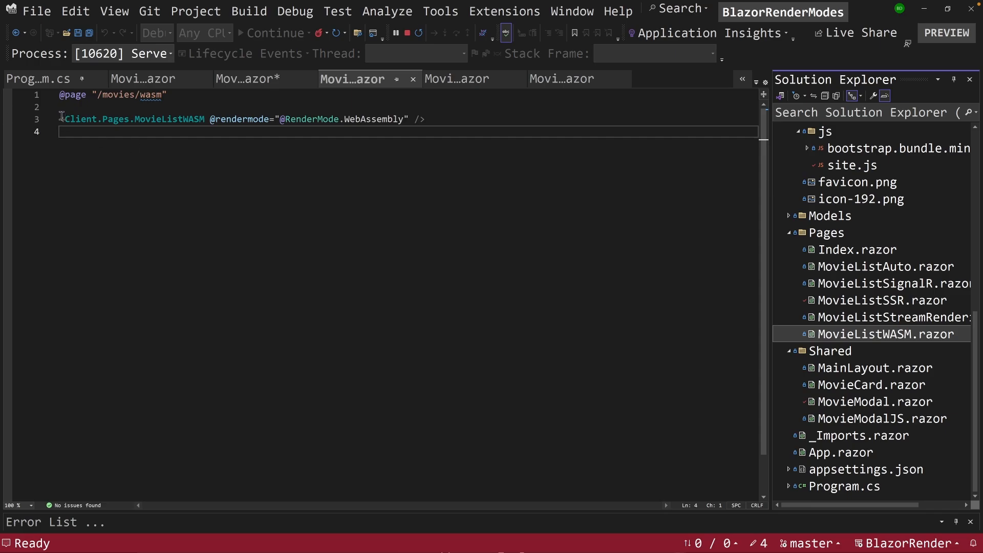
triple_click(238, 120)
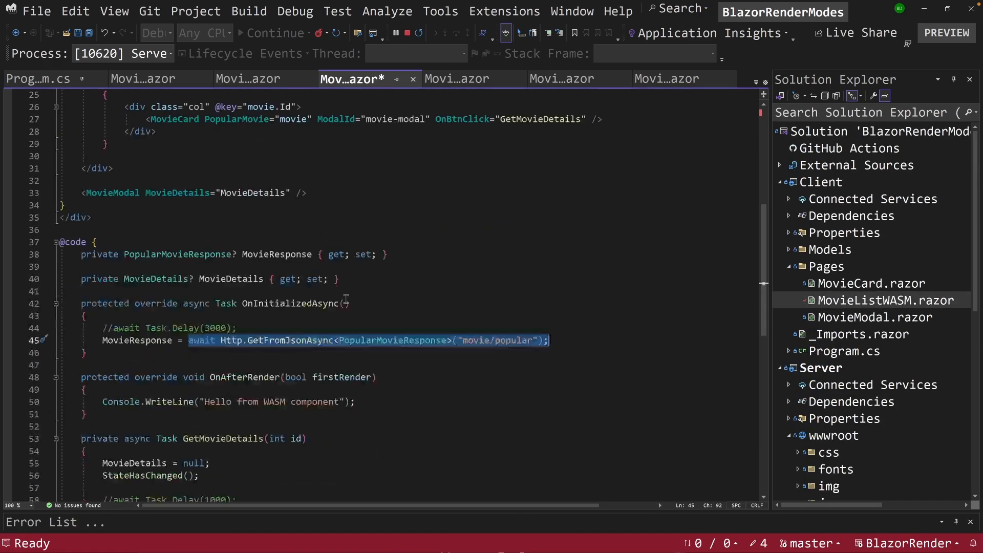
scroll("down", 3)
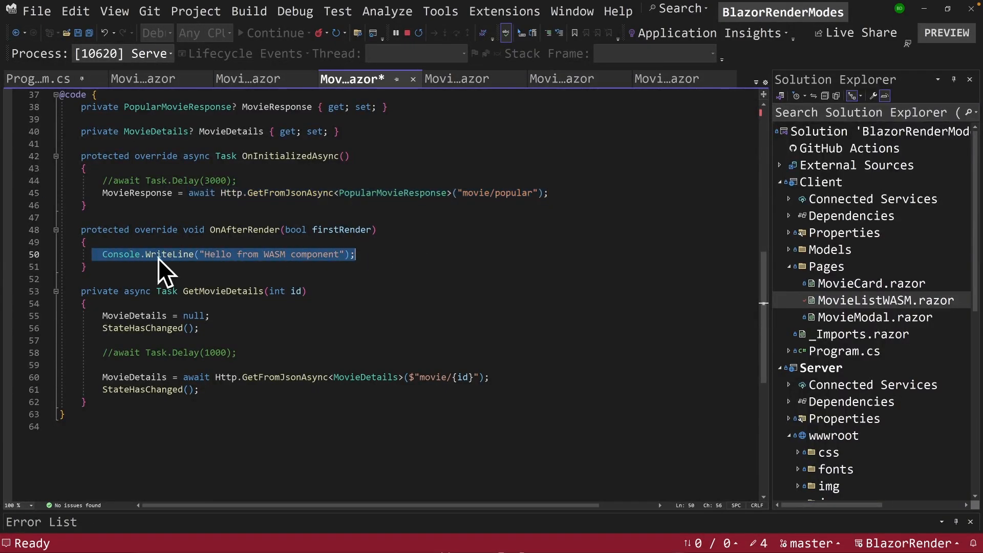
mouse_move(170, 254)
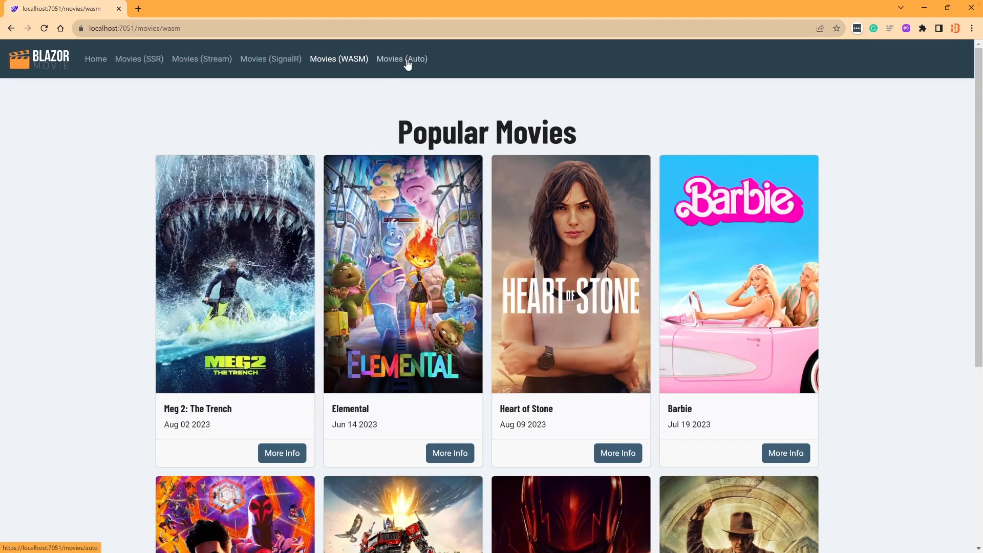
On the Movies (Auto) page, open and close the Meg 2: The Trench details
left_click(402, 58)
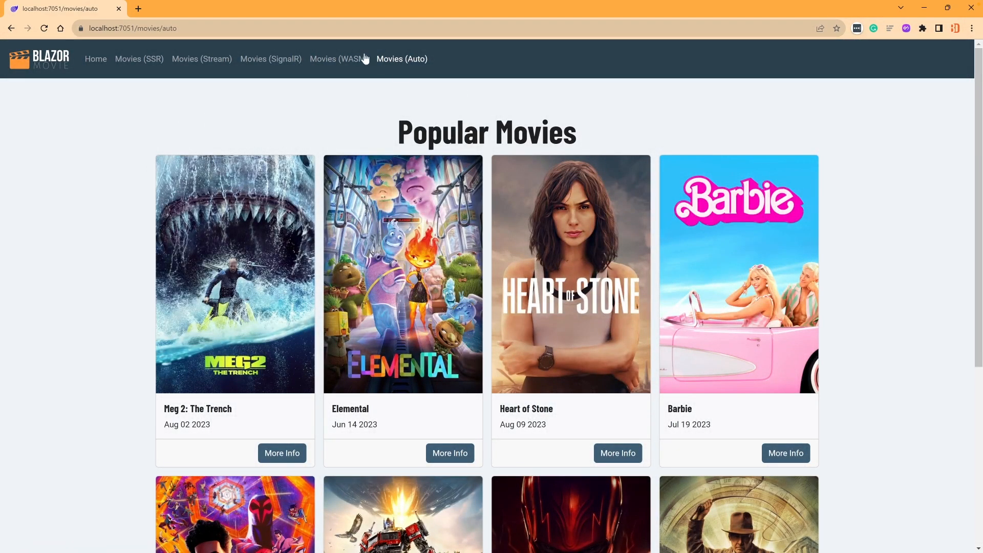
mouse_move(211, 249)
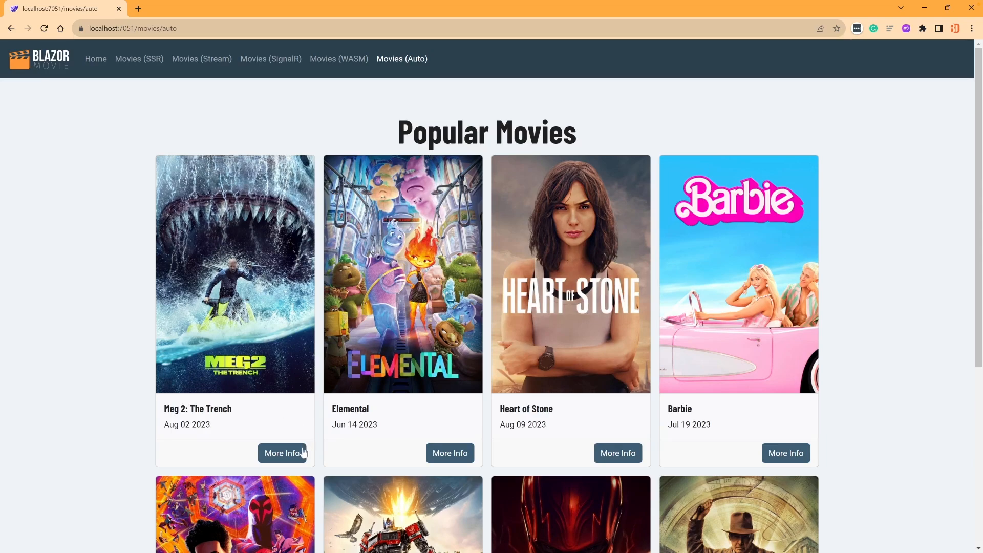
left_click(283, 453)
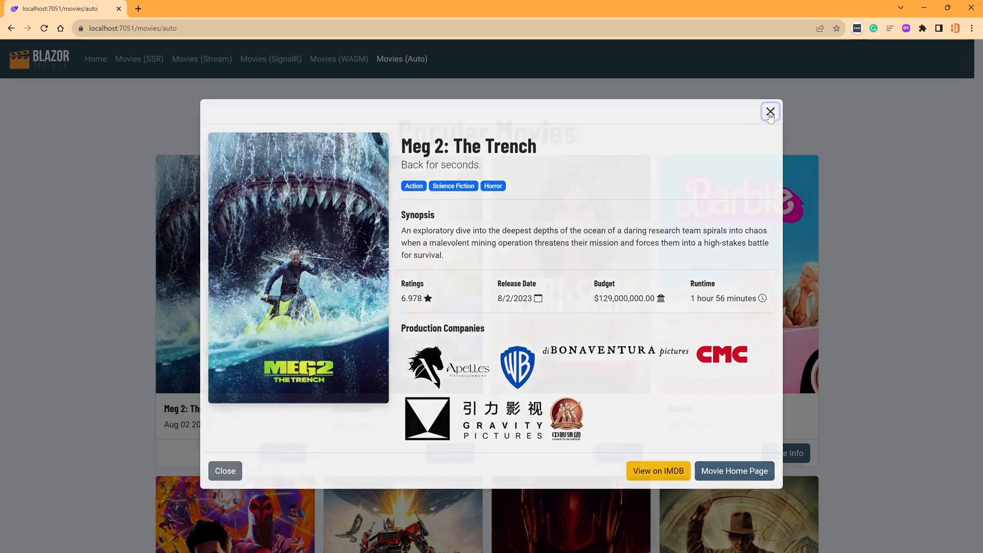
left_click(770, 112)
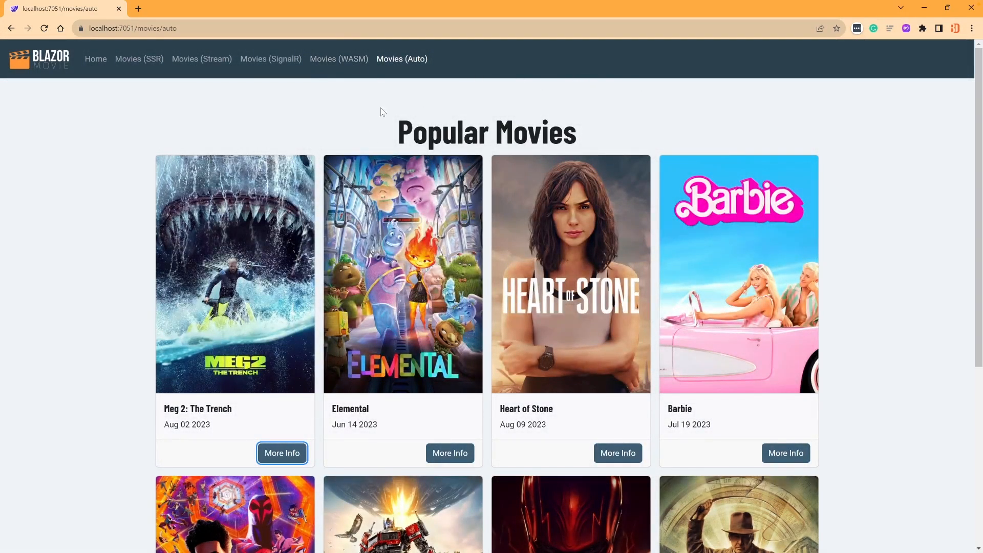
mouse_move(347, 115)
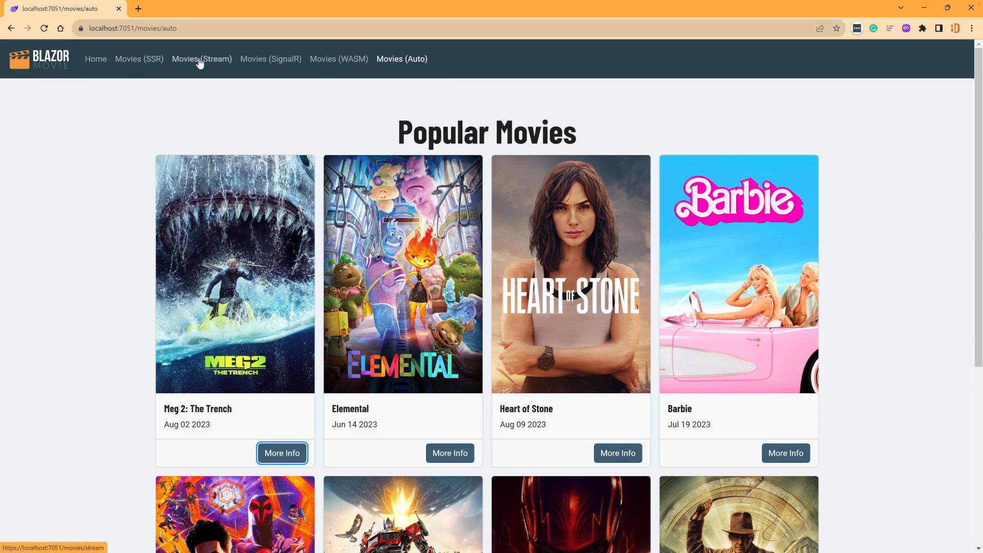
mouse_move(94, 84)
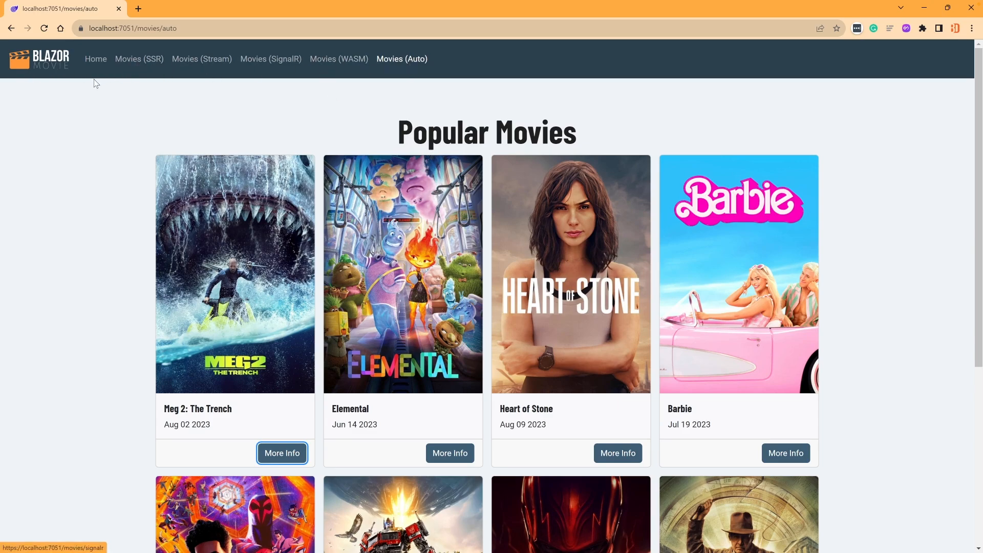
Go to the Home page, then to the Movies (WASM) page
left_click(95, 59)
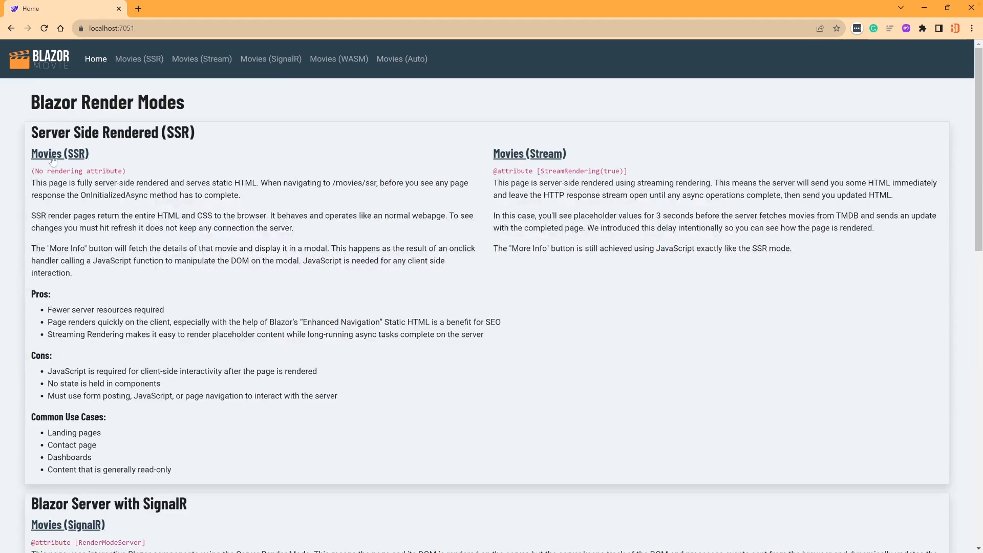
mouse_move(142, 89)
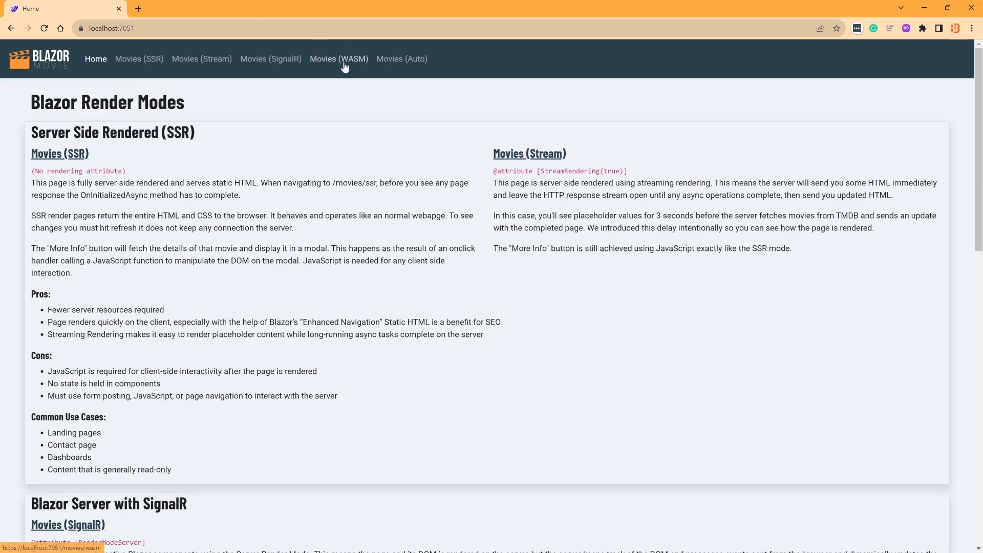
left_click(338, 59)
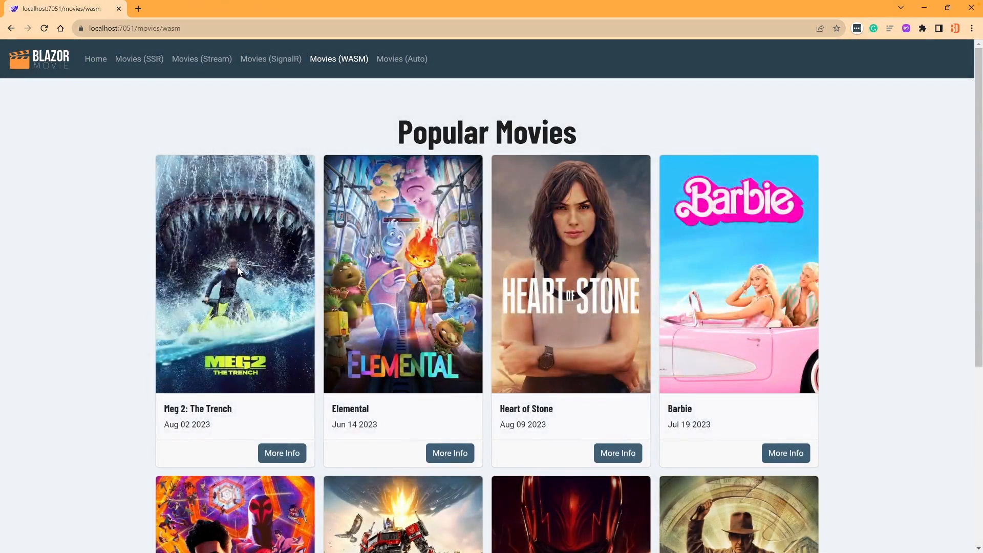